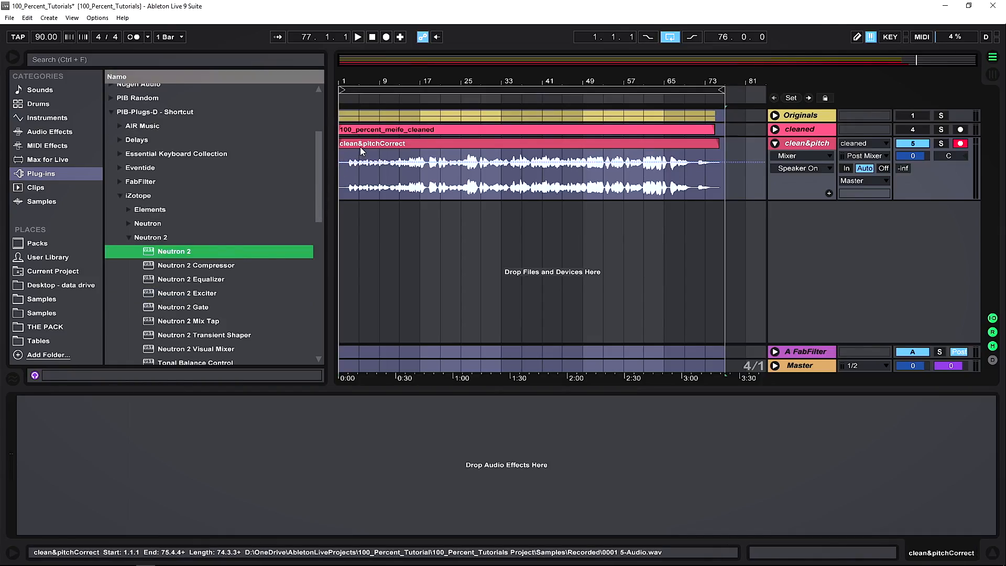
Step: Select the clean&pitchCorrect vocal track as the target for Neutron 2
click(371, 204)
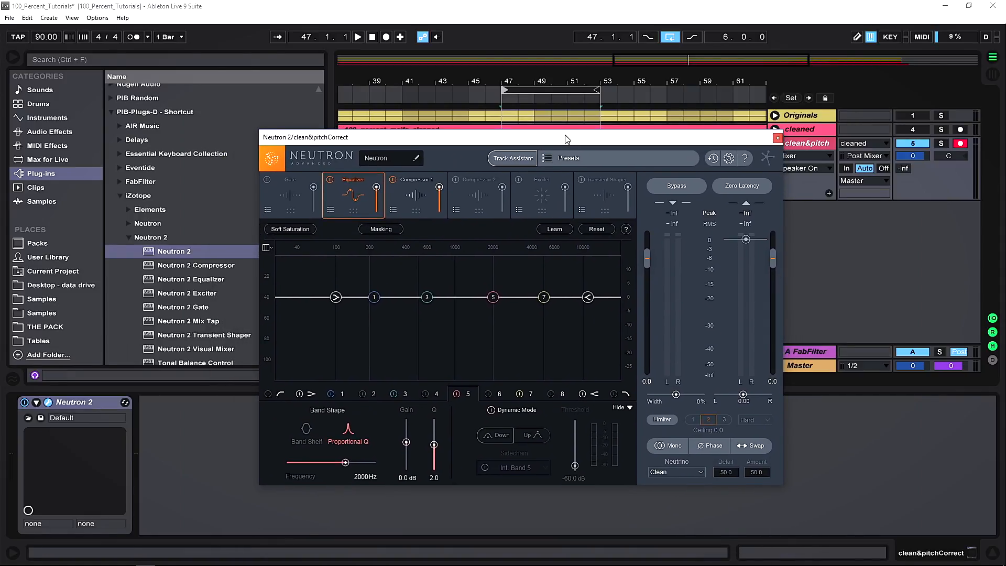
Step: Start Track Assistant with Auto-Detect instrument, Balanced style and Medium intensity
click(512, 158)
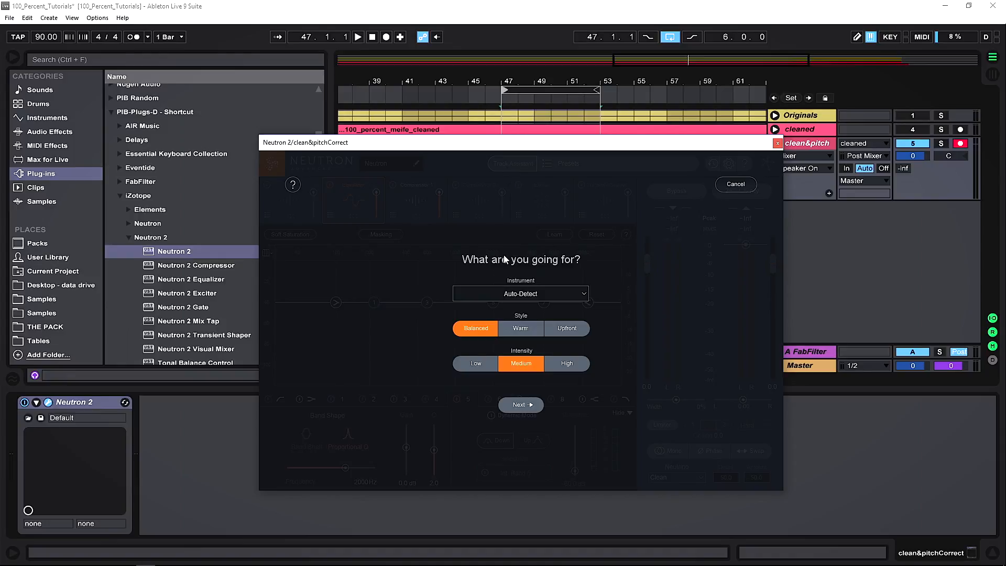
click(520, 293)
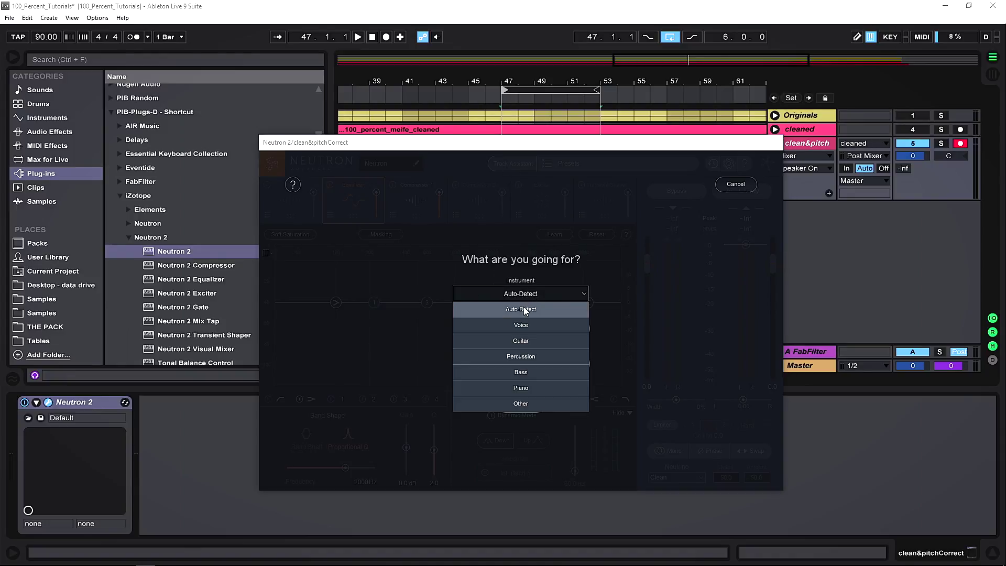
click(520, 294)
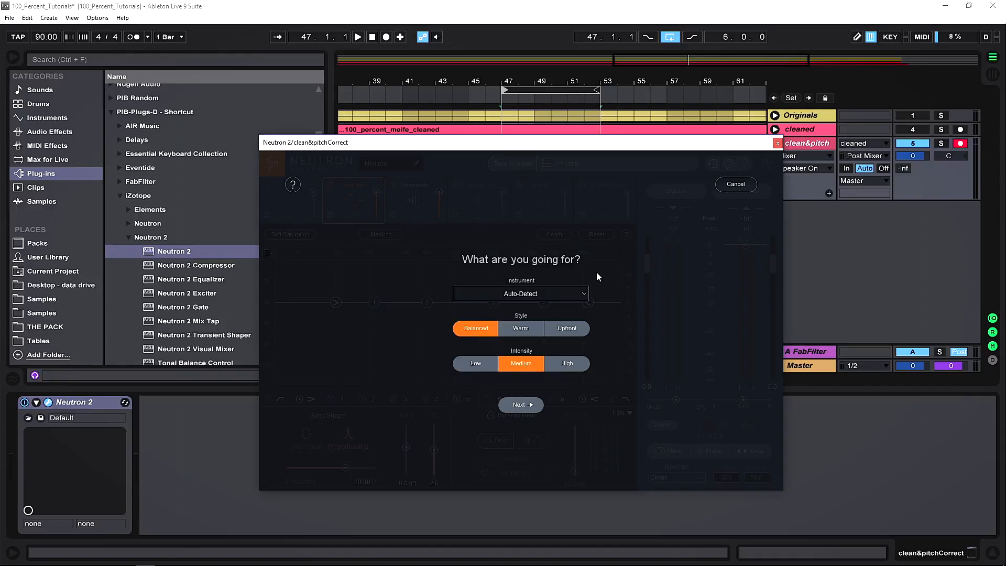
mouse_move(568, 306)
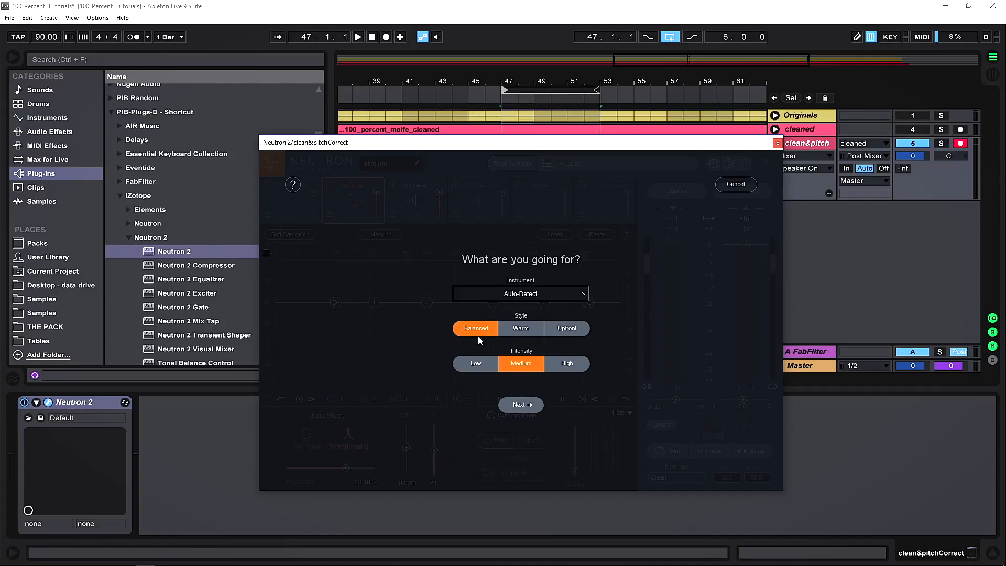
mouse_move(506, 329)
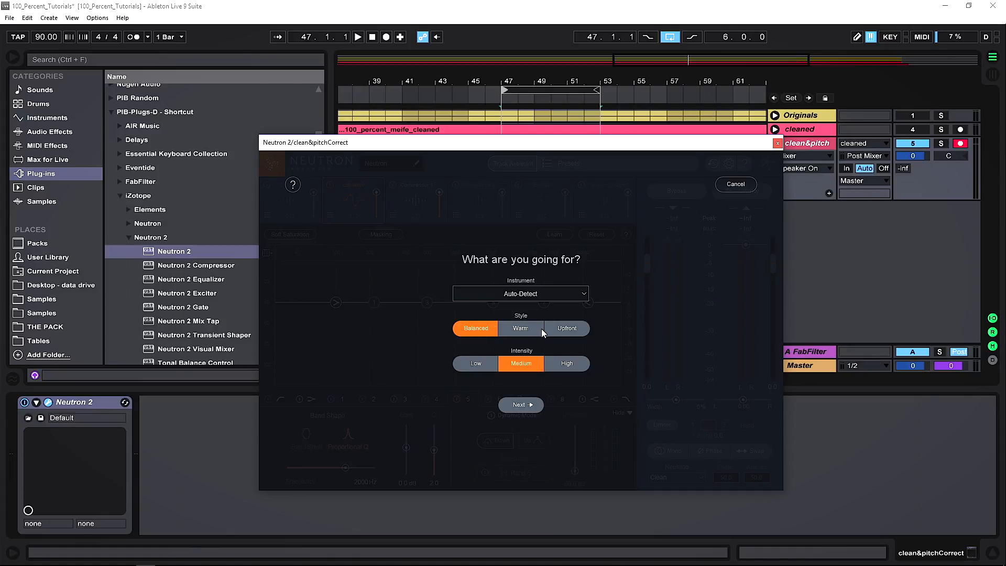
mouse_move(531, 219)
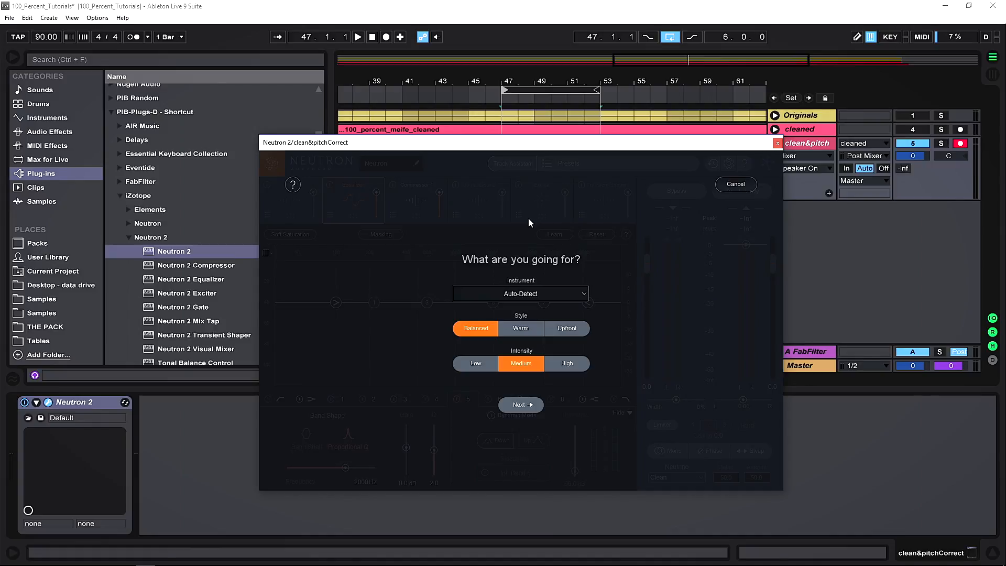
mouse_move(529, 214)
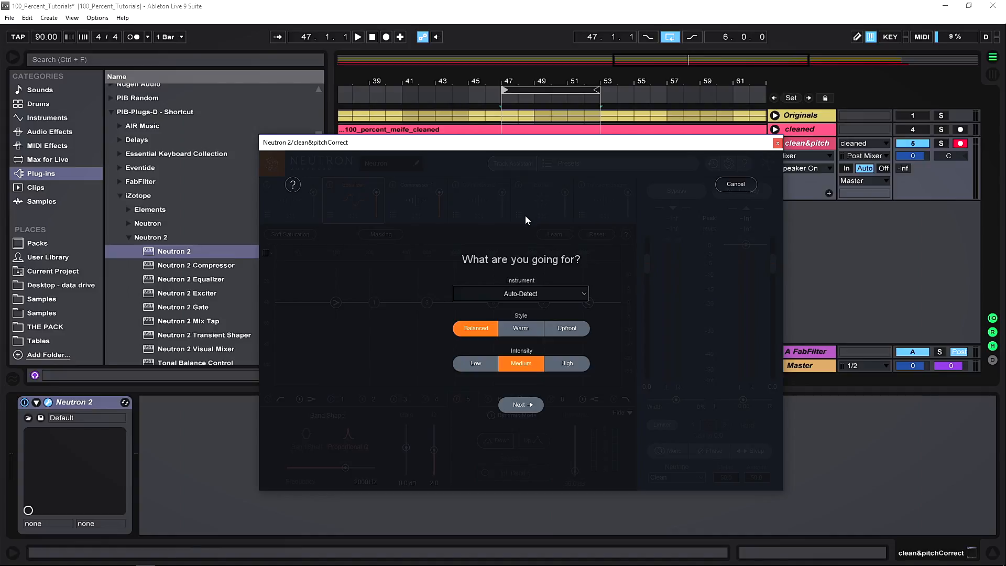
mouse_move(546, 210)
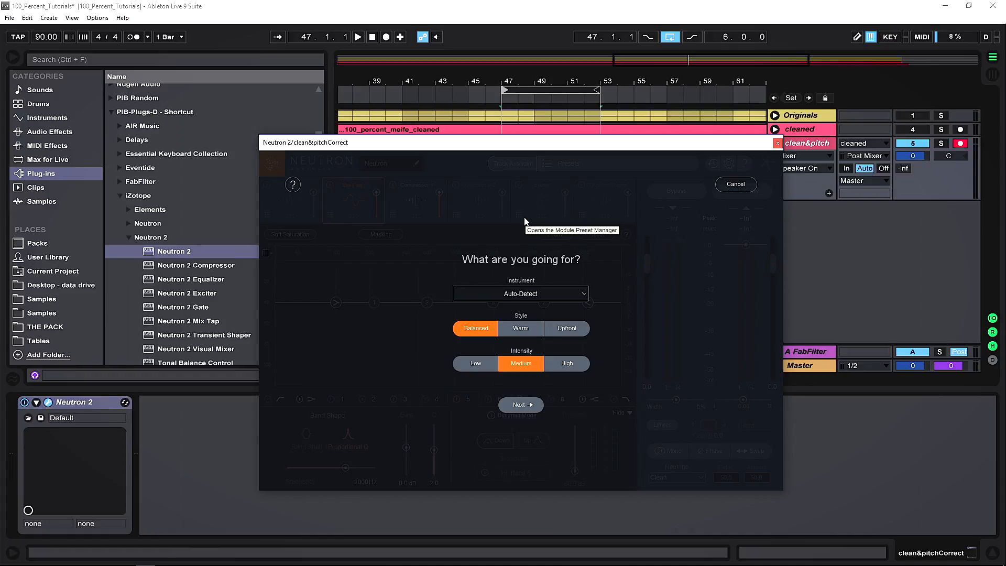
Step: Advance Track Assistant to listening and play the vocal in Live for analysis
click(519, 405)
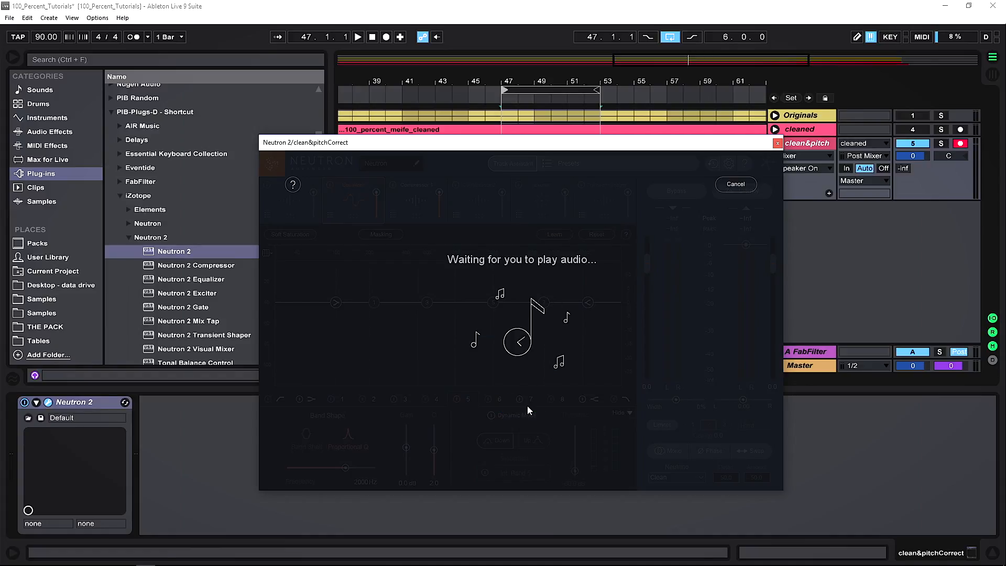
mouse_move(589, 257)
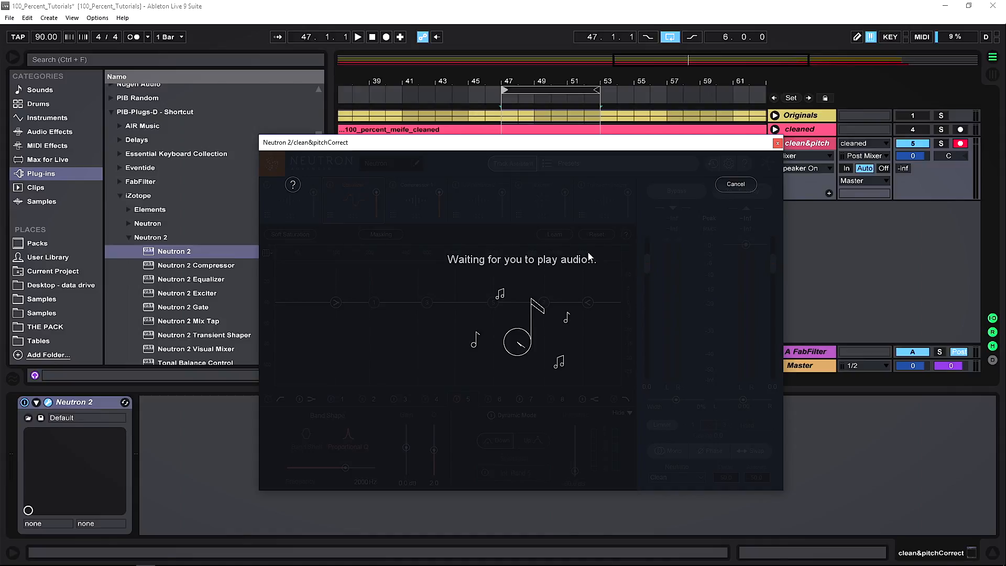
click(357, 37)
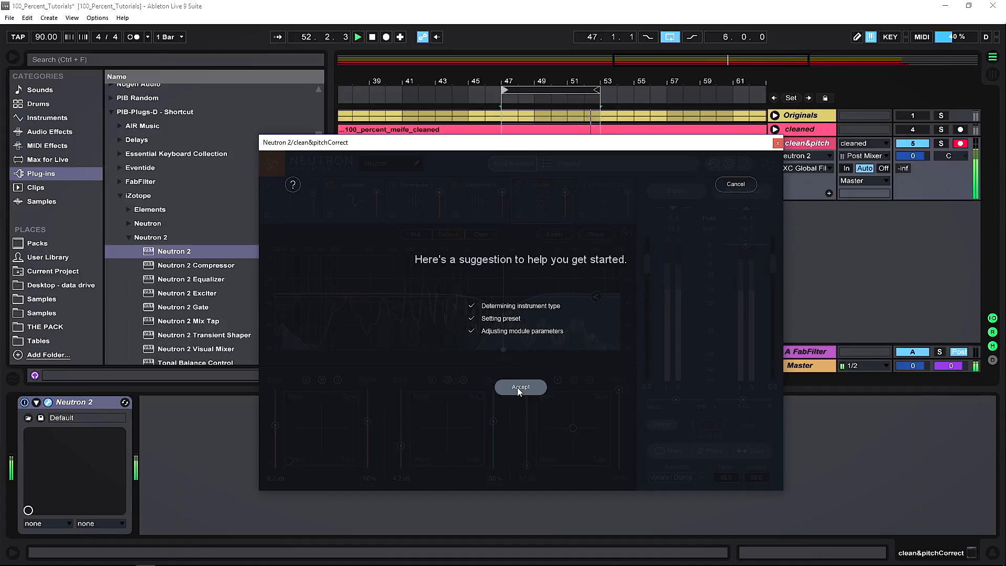
Step: Accept the suggested Voice preset and view the Equalizer module's two cuts
click(520, 387)
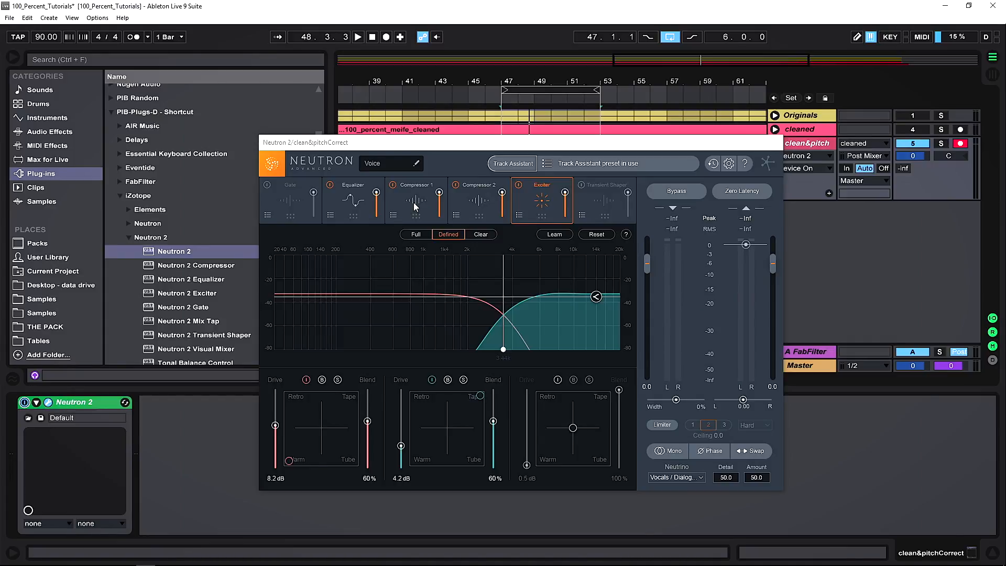
click(352, 196)
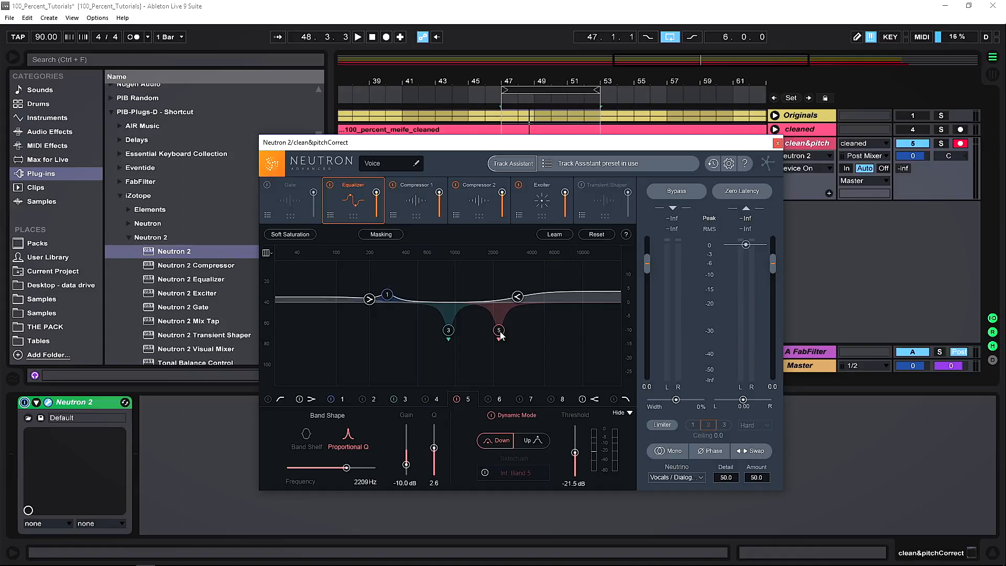
Step: Show the Exciter module's crossover curve with its drive and blend settings
click(541, 200)
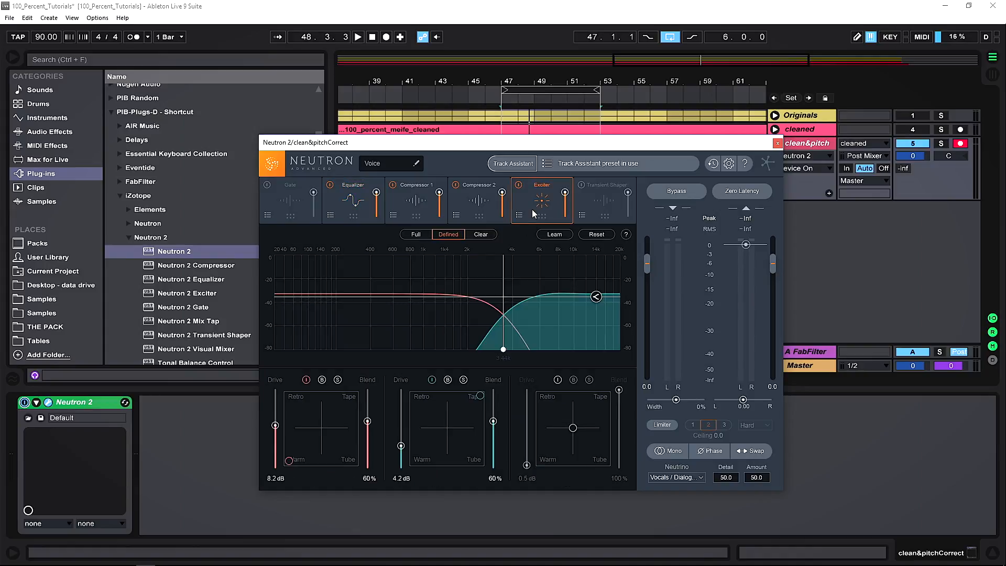
mouse_move(526, 228)
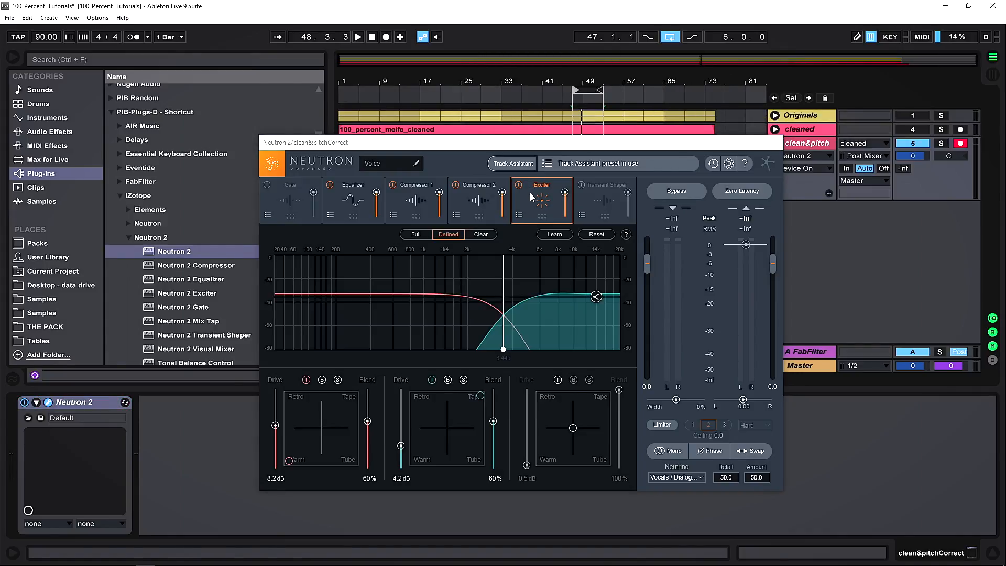
mouse_move(537, 178)
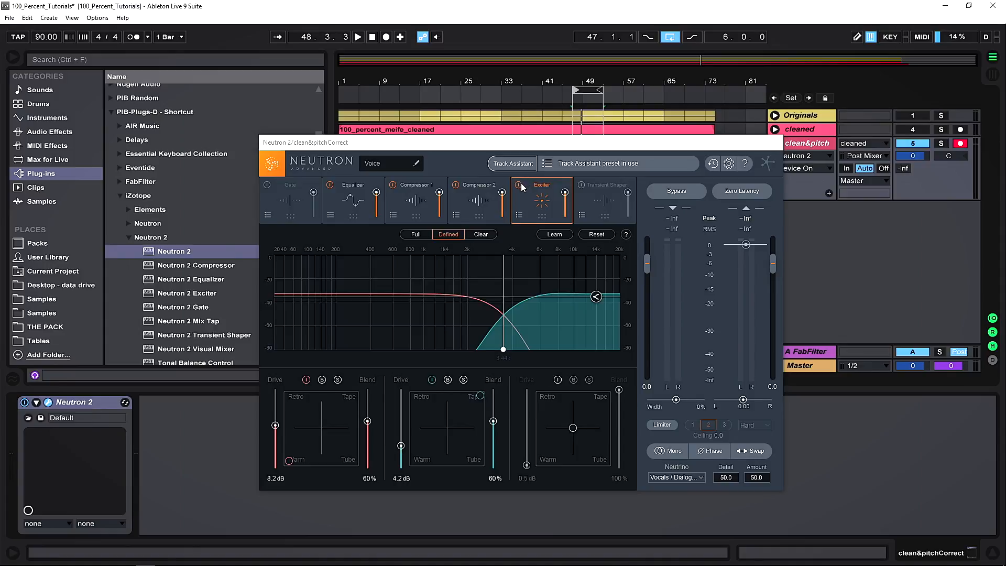
mouse_move(519, 185)
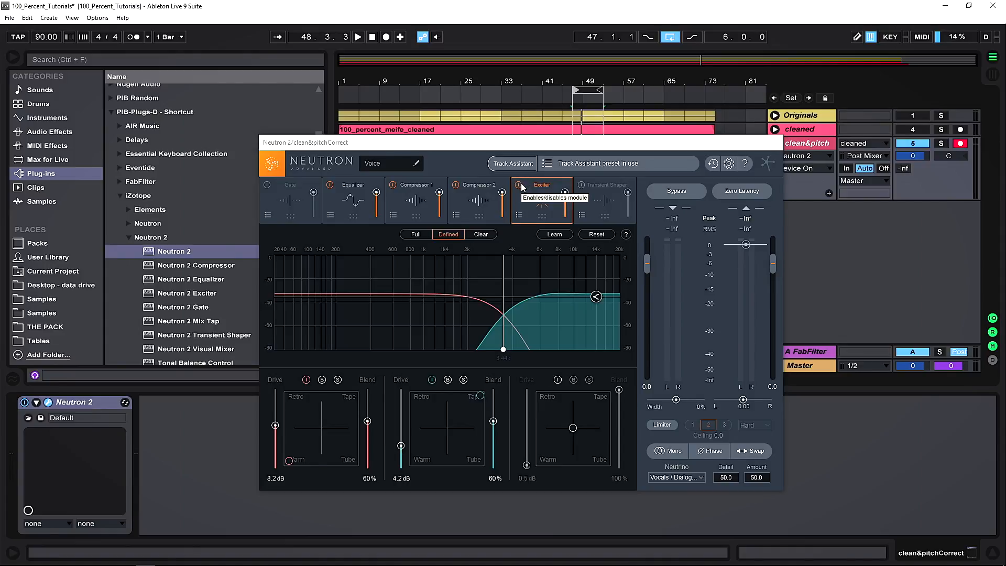
mouse_move(517, 218)
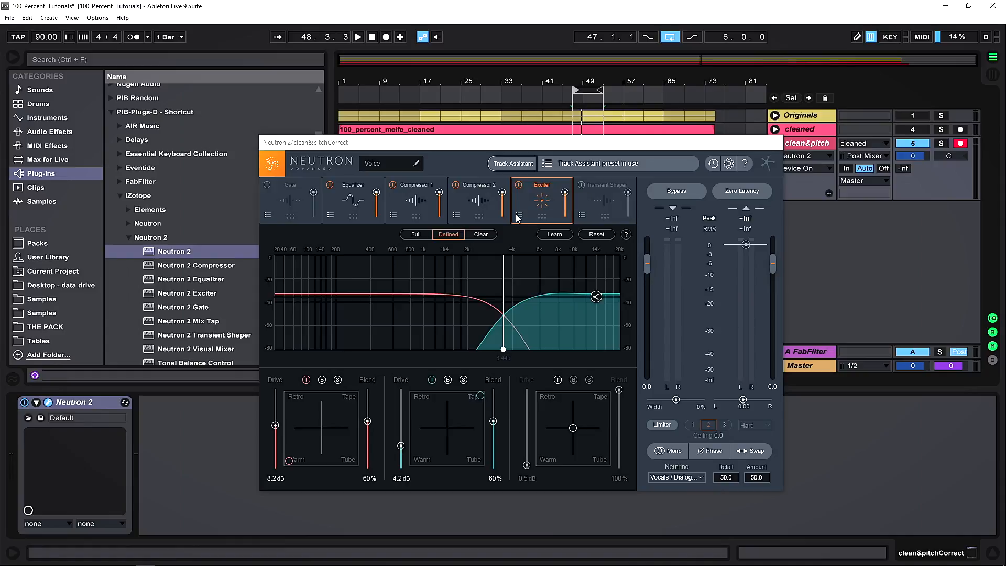
mouse_move(330, 452)
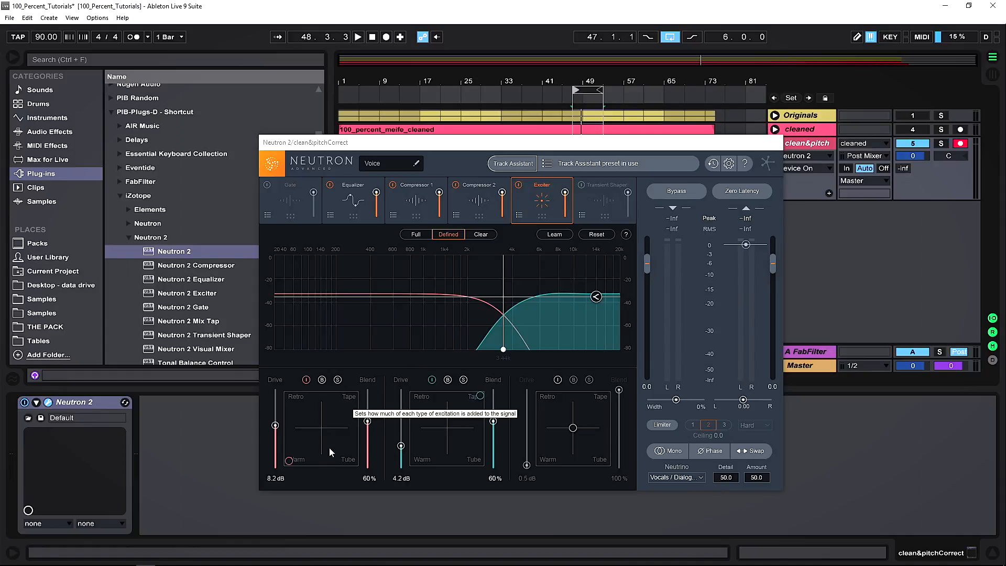
mouse_move(518, 339)
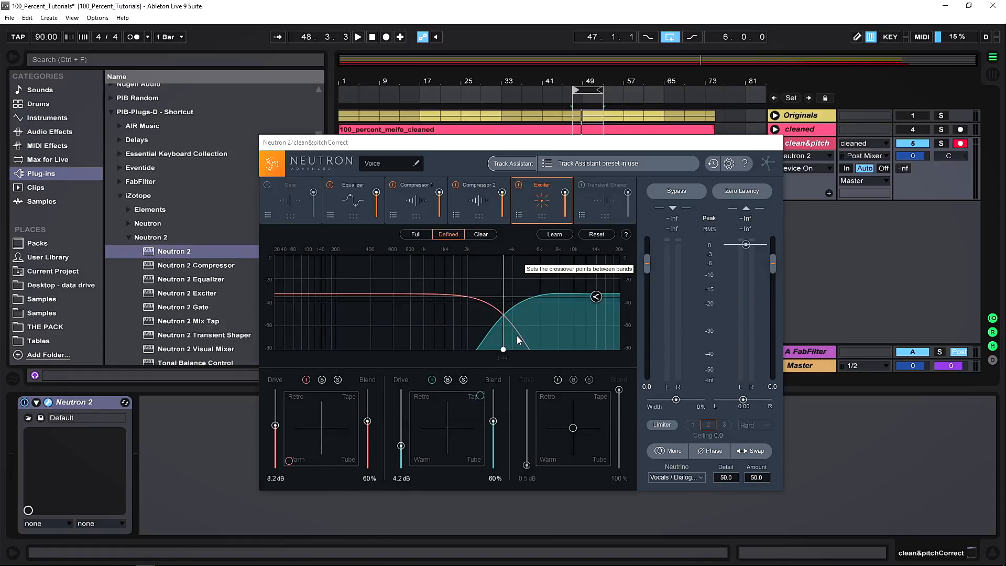
mouse_move(284, 366)
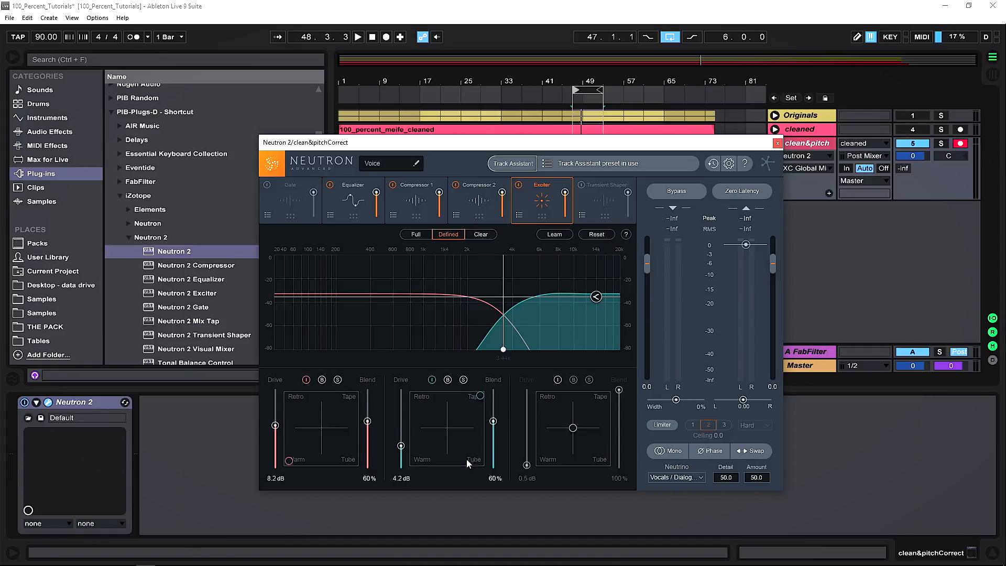
mouse_move(281, 479)
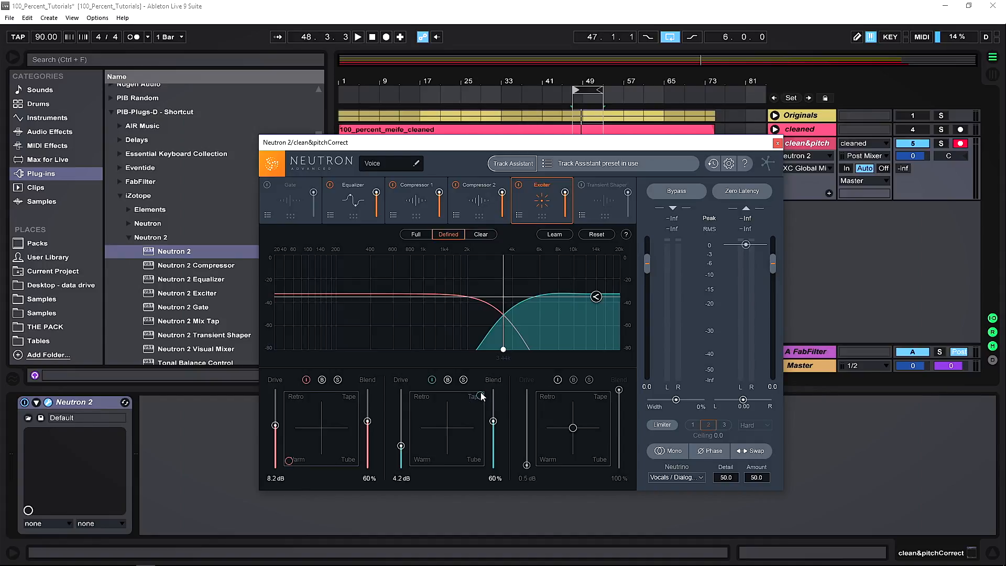
mouse_move(423, 482)
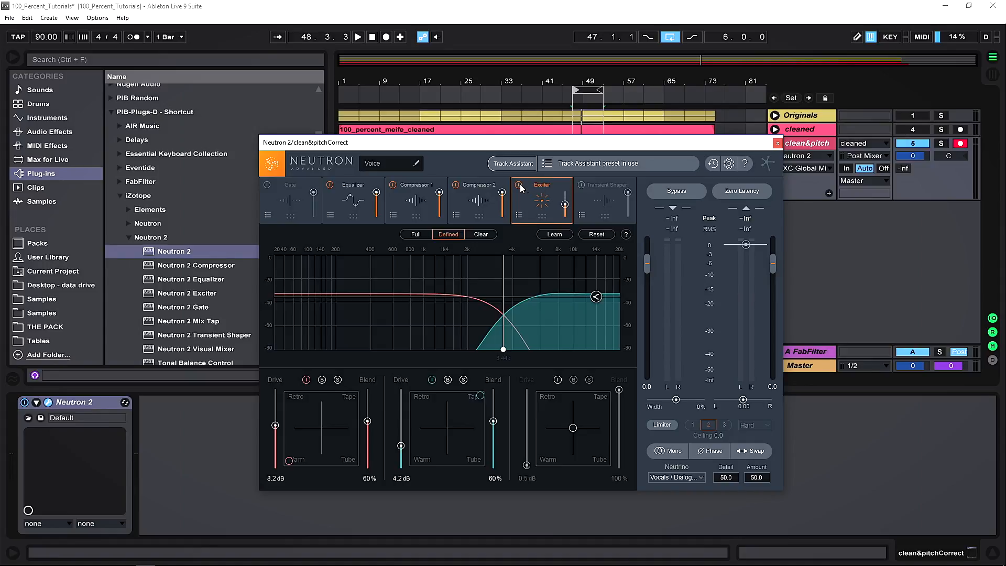
mouse_move(565, 208)
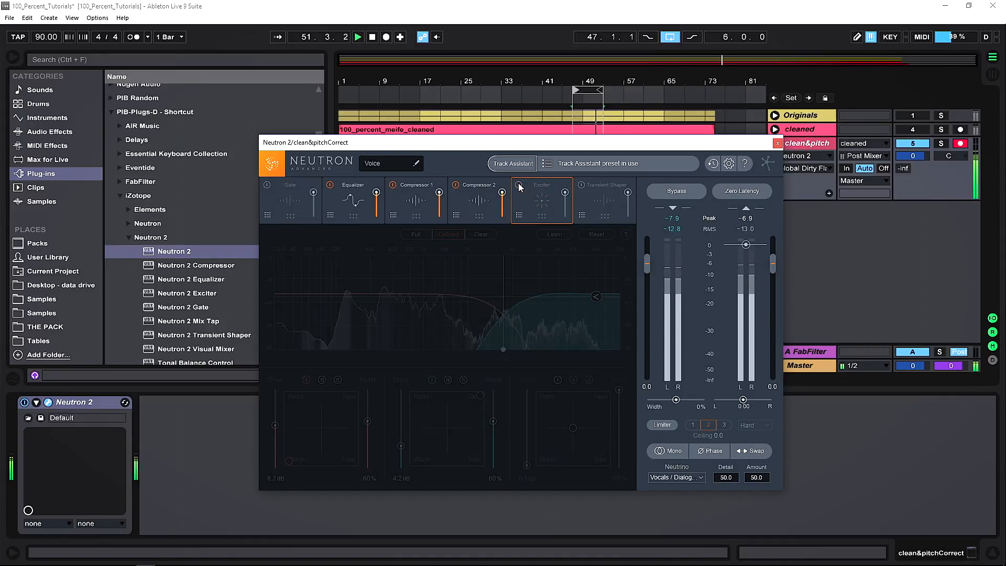
Step: Re-enable the Exciter and return to the Equalizer showing band 5's dynamics
click(541, 200)
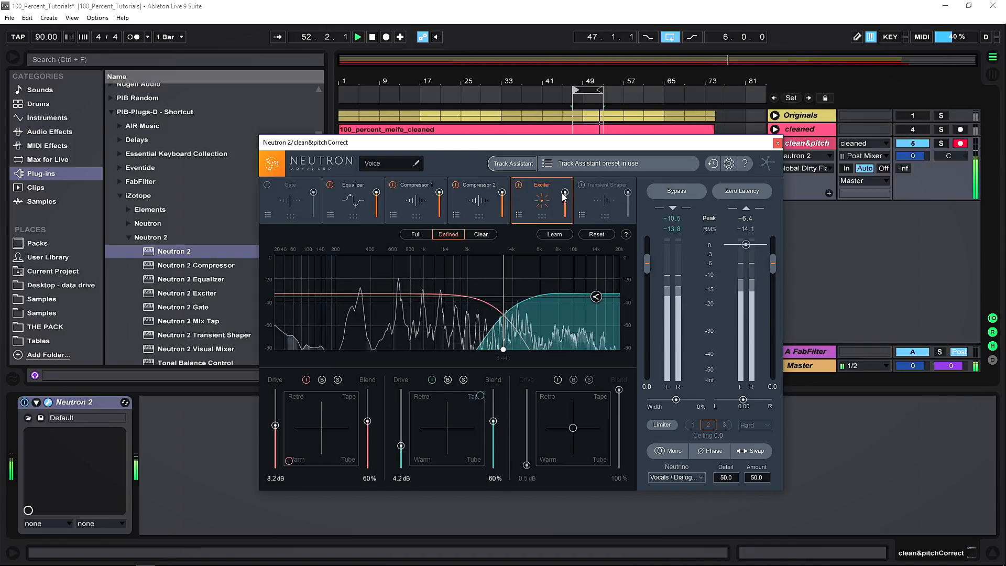
click(352, 199)
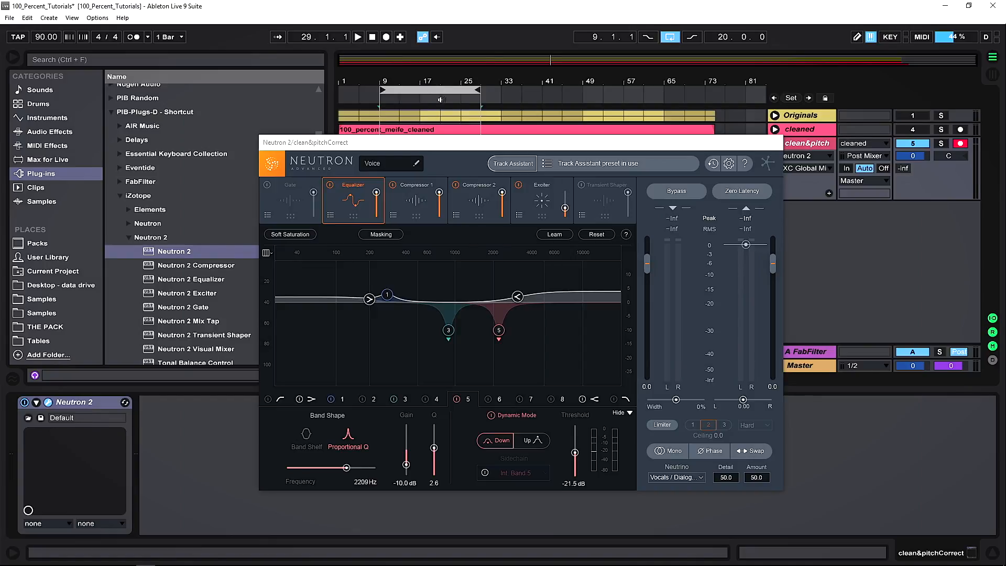
click(357, 37)
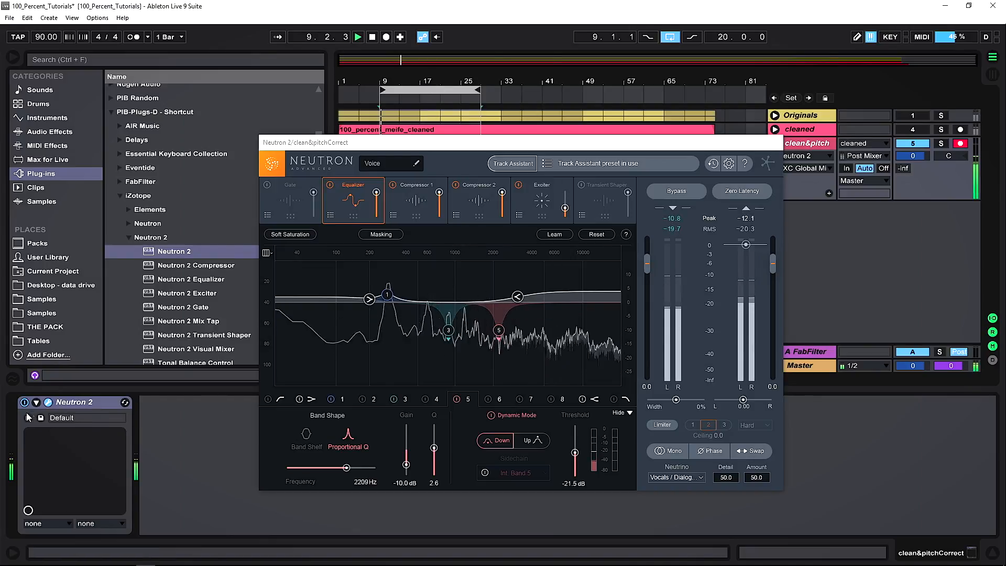
click(25, 402)
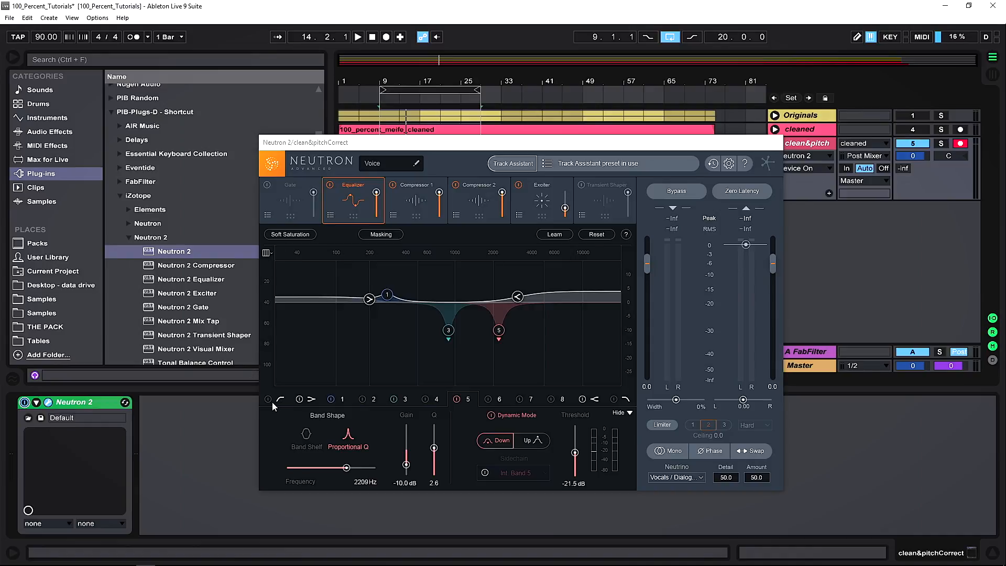
mouse_move(290, 382)
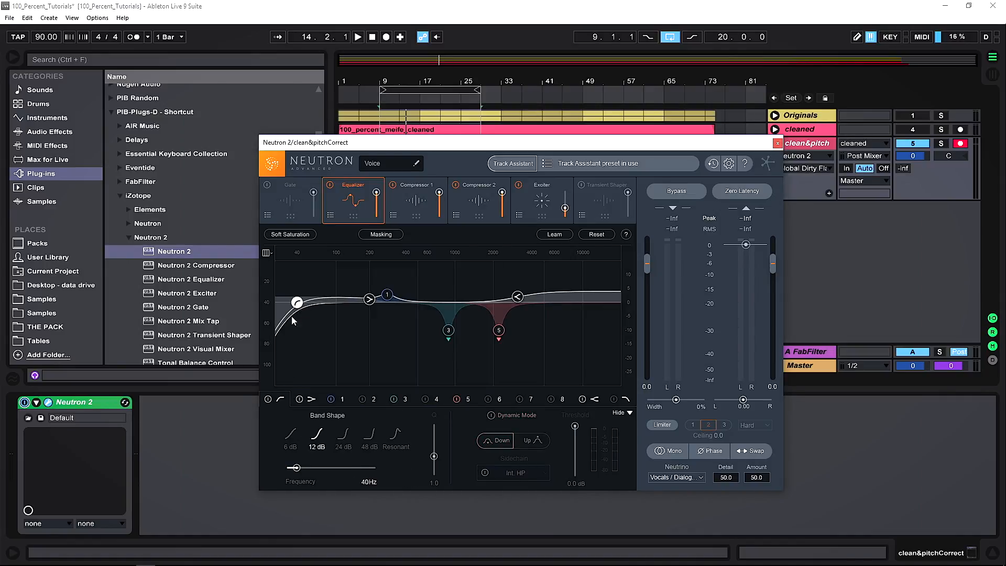
mouse_move(322, 311)
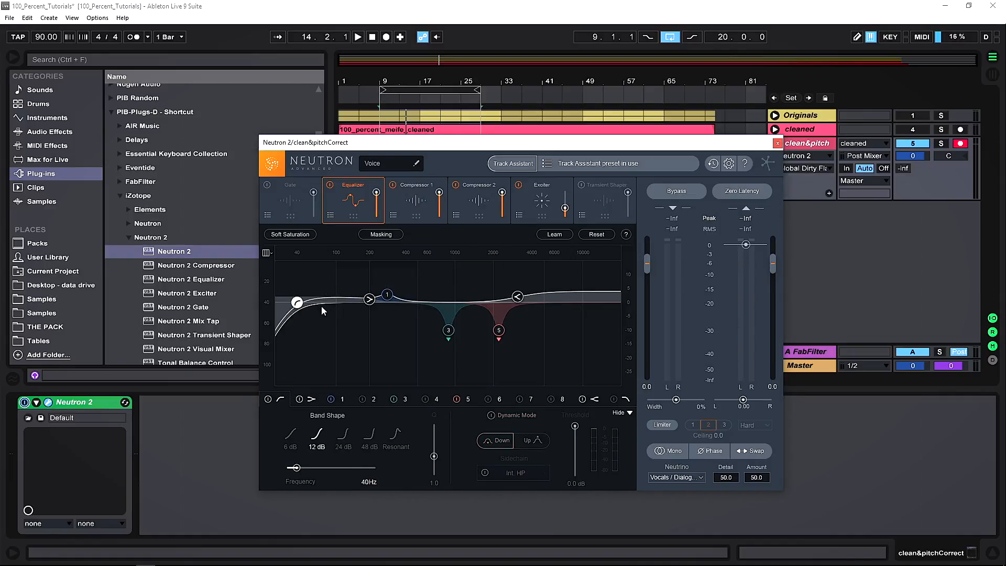
mouse_move(313, 331)
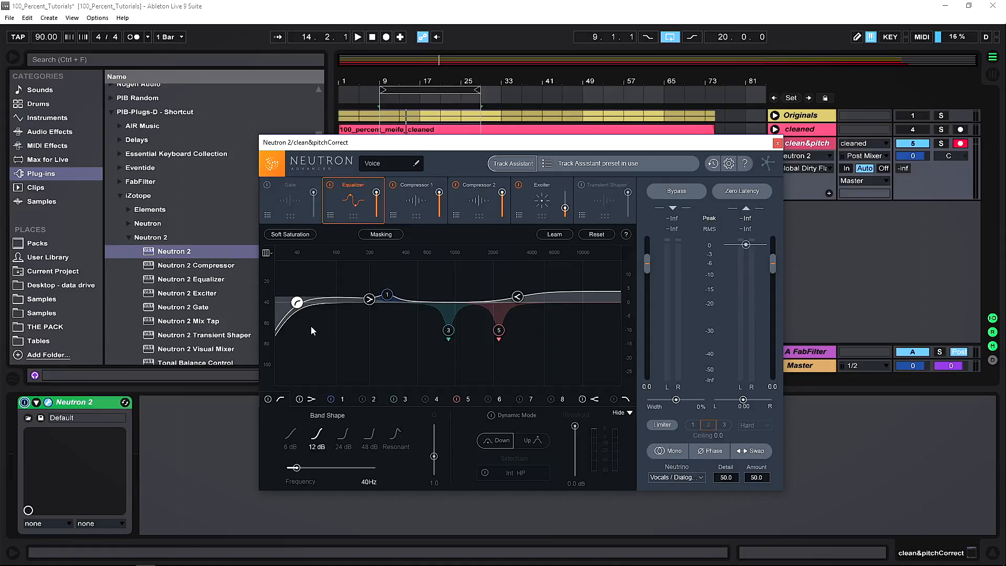
Step: Drag the band 1 low-cut node from 40 Hz up to about 71 Hz
click(357, 36)
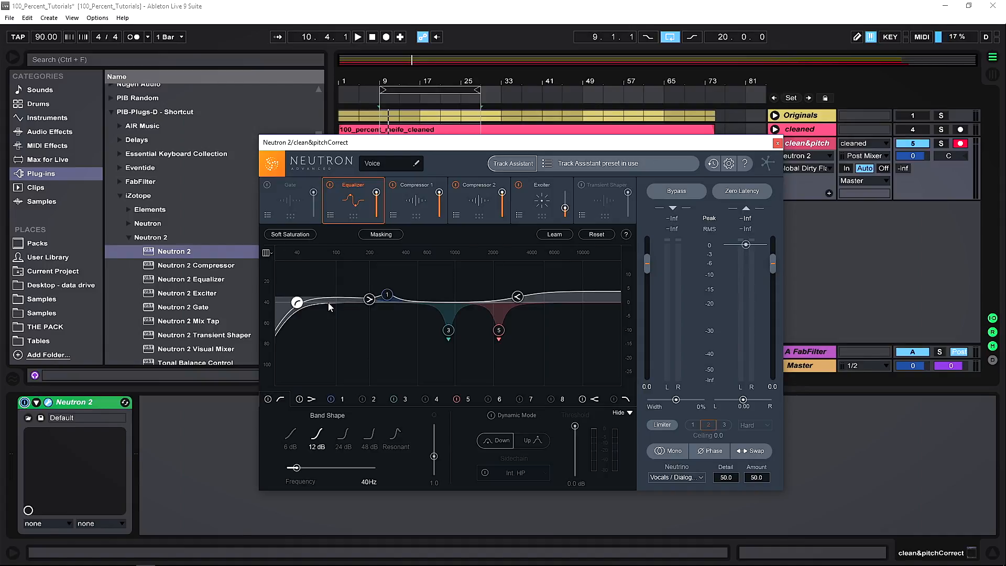
mouse_move(297, 305)
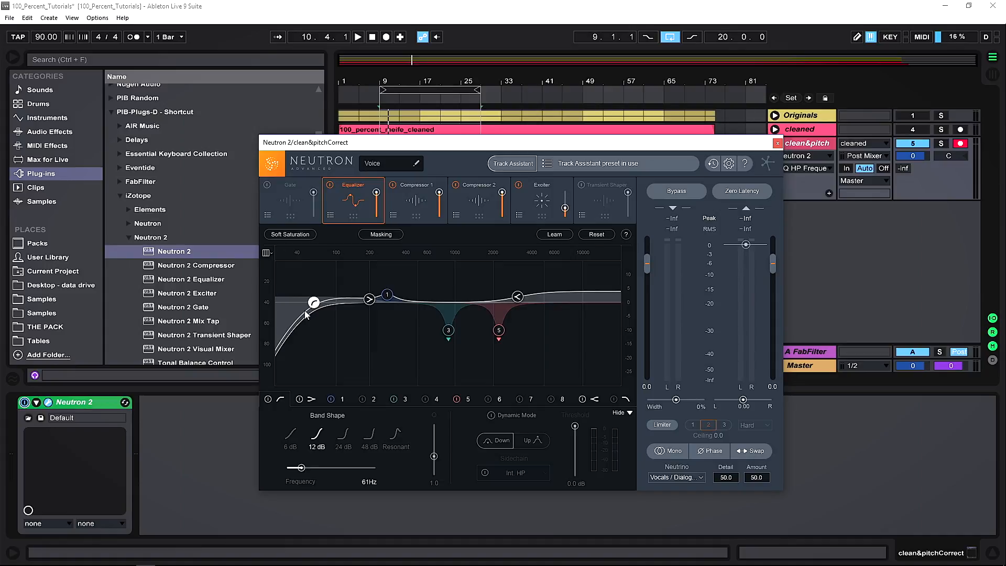
click(357, 37)
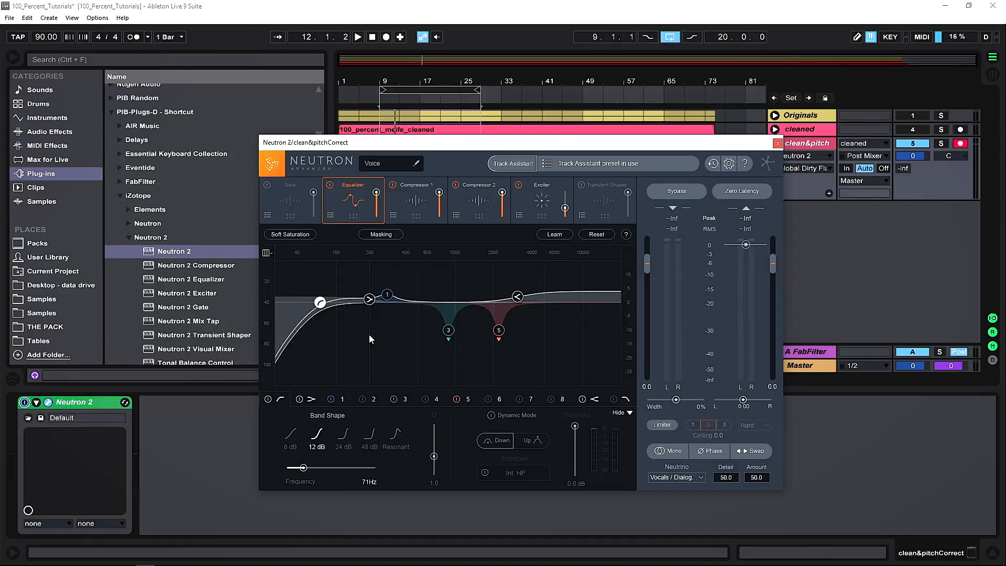
mouse_move(555, 207)
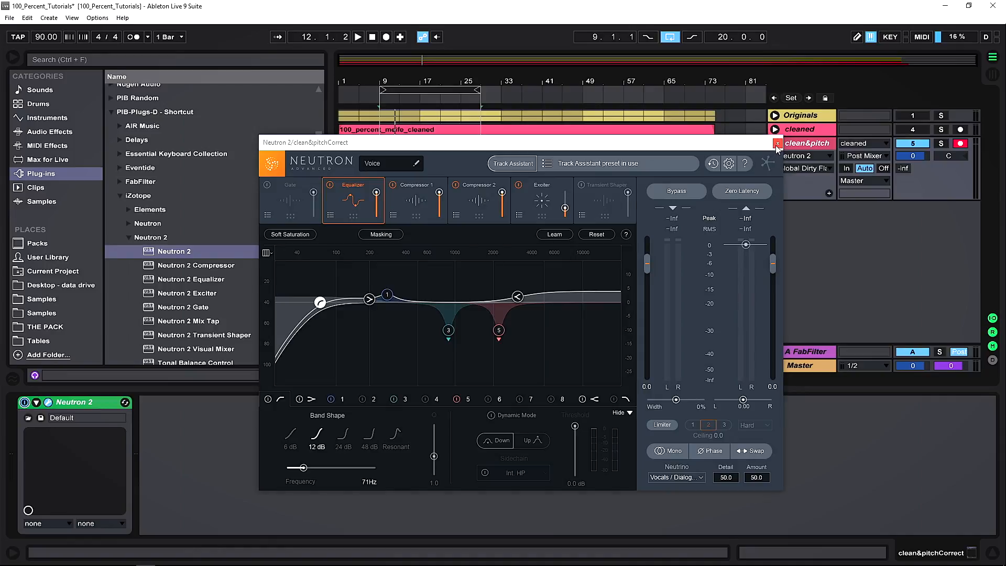
Step: Close Neutron 2, flatten the frozen duplicate vocal and rename it final_version
click(777, 143)
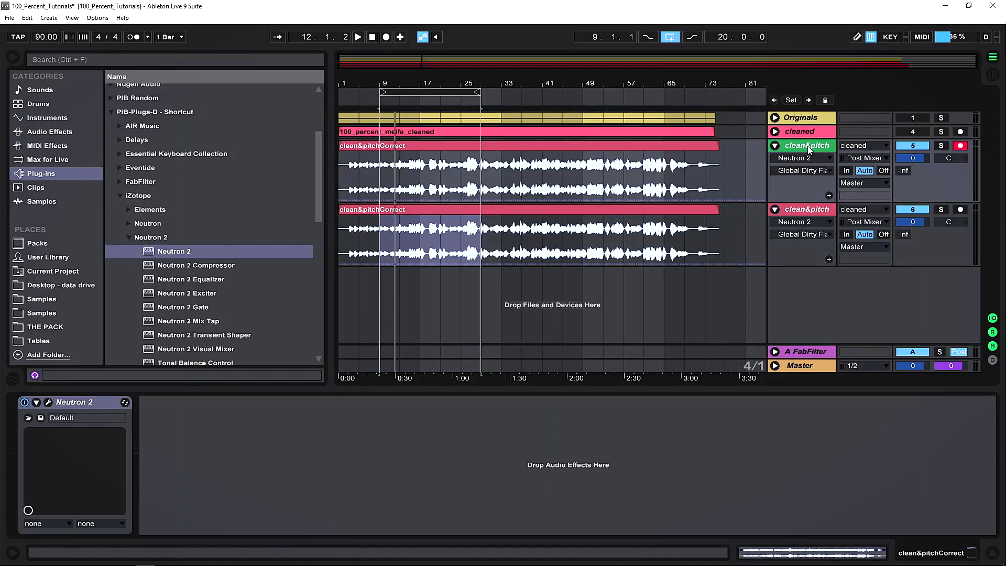
click(73, 402)
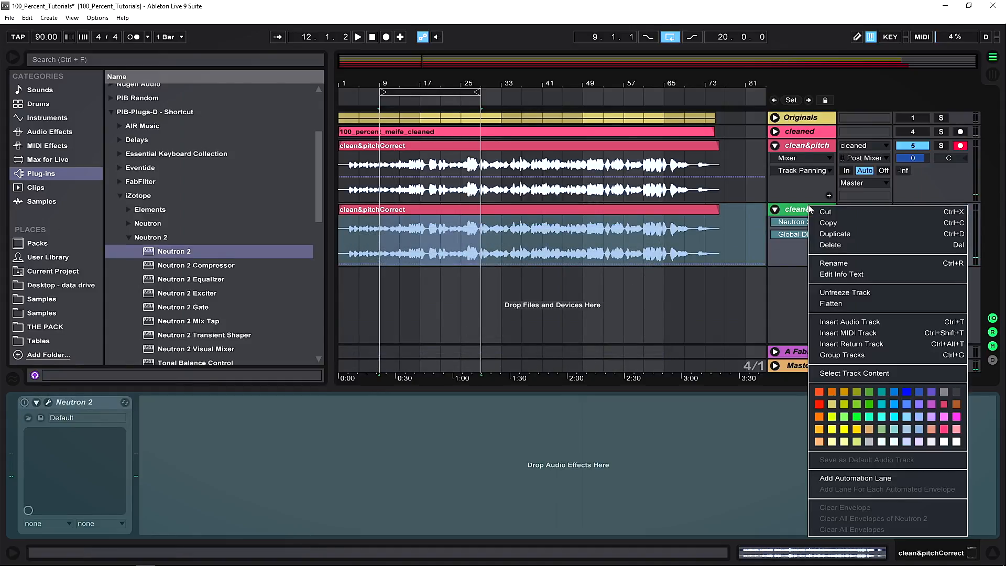
click(843, 292)
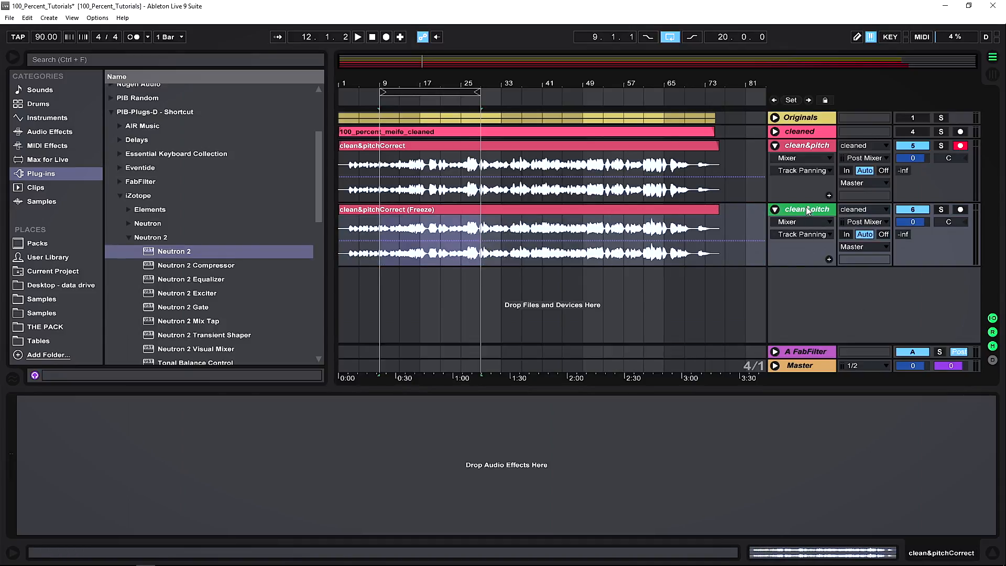
double_click(806, 209)
text(for)
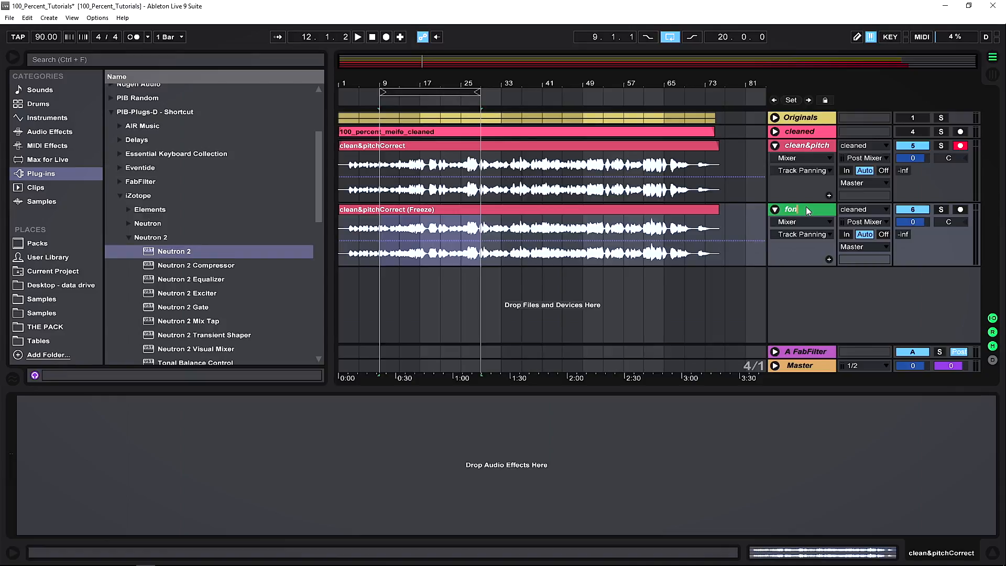
text(final_version)
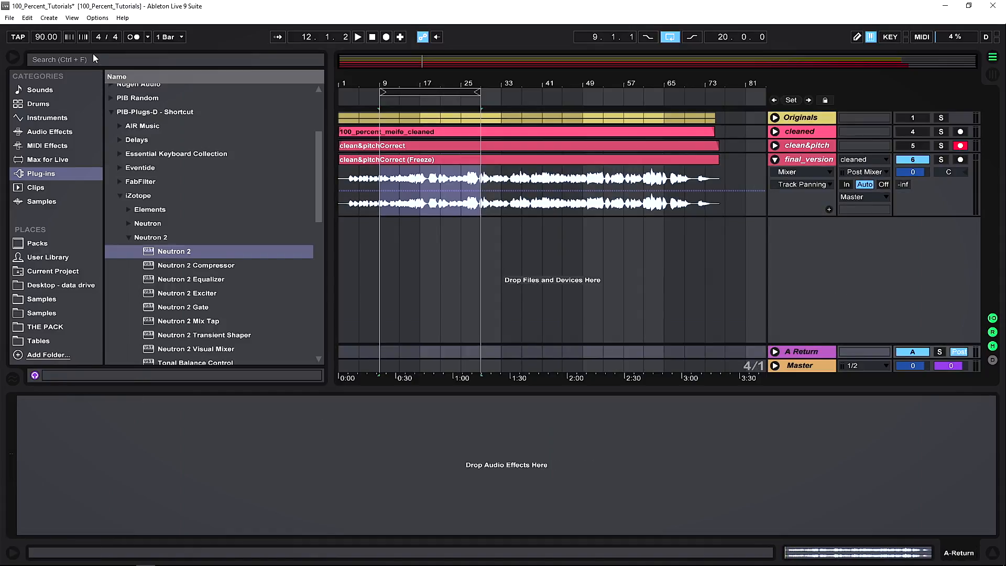
Step: Search 'pro', load FabFilter Pro-R on the return track and try Vocal Hall Bright
click(173, 59)
text(pro)
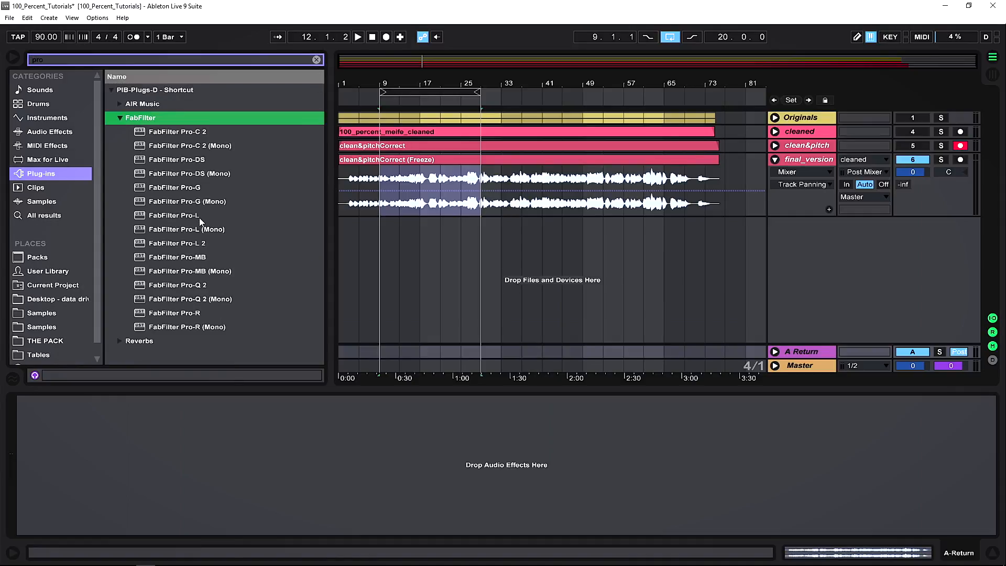
click(174, 312)
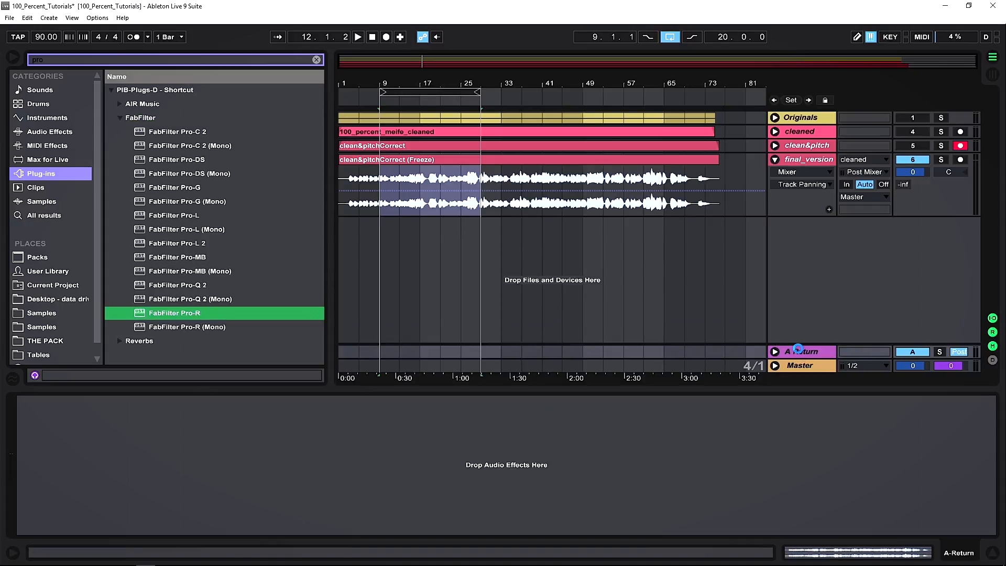
double_click(174, 312)
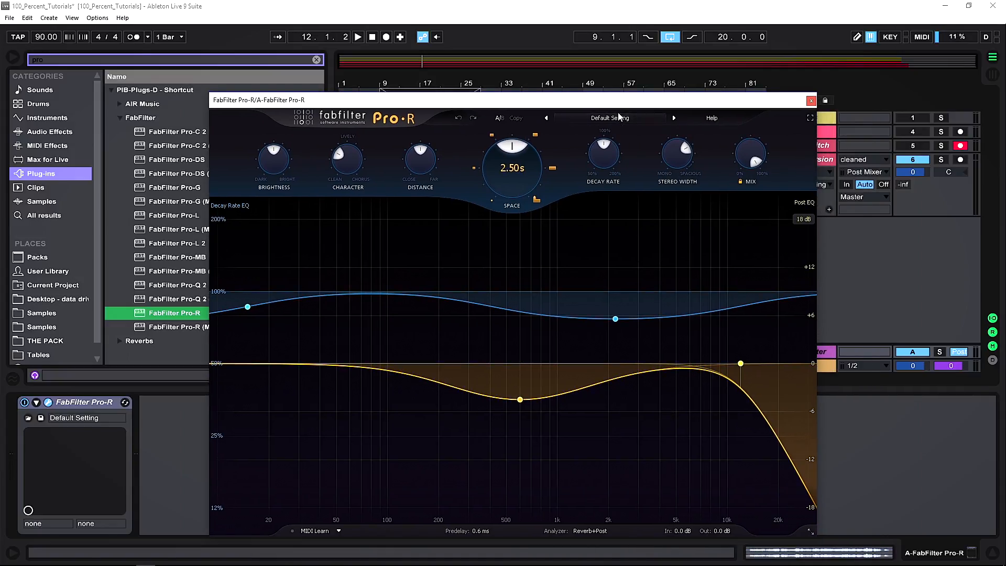
click(608, 117)
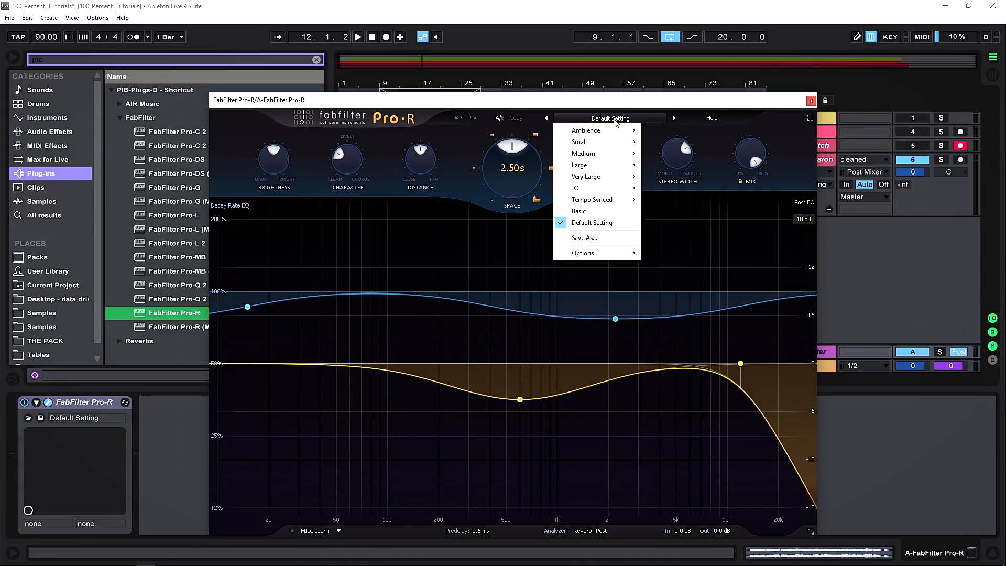
mouse_move(578, 165)
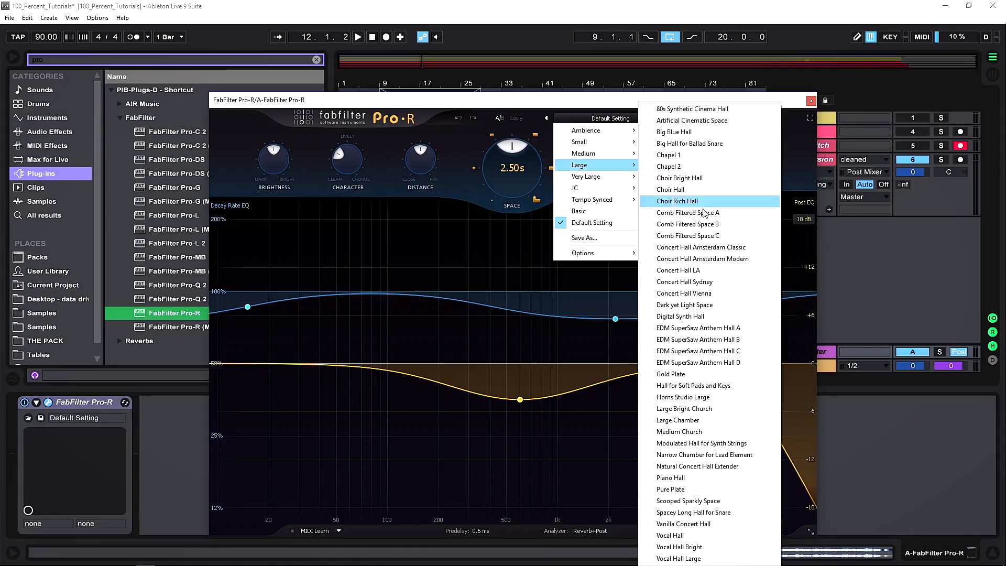
mouse_move(697, 546)
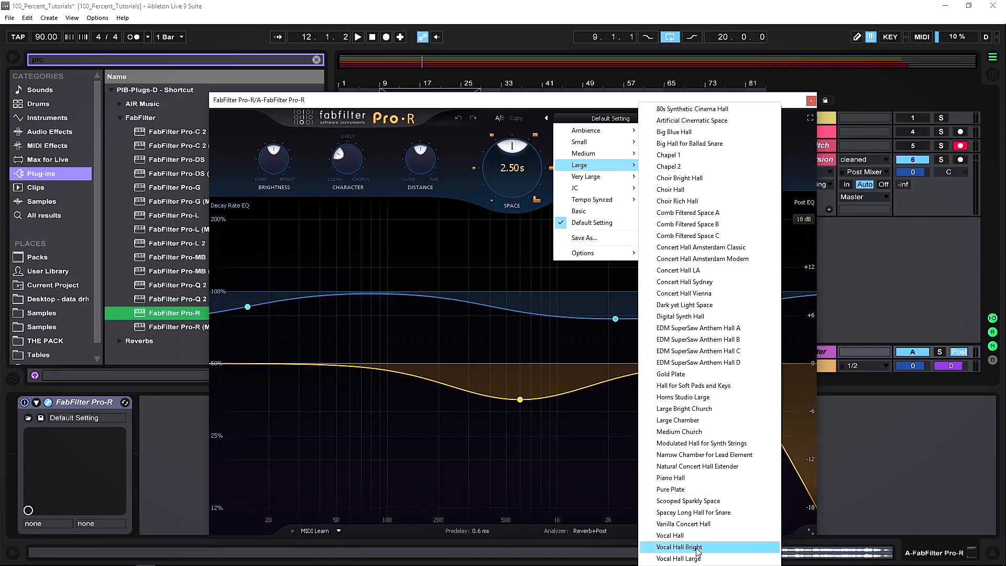
click(677, 546)
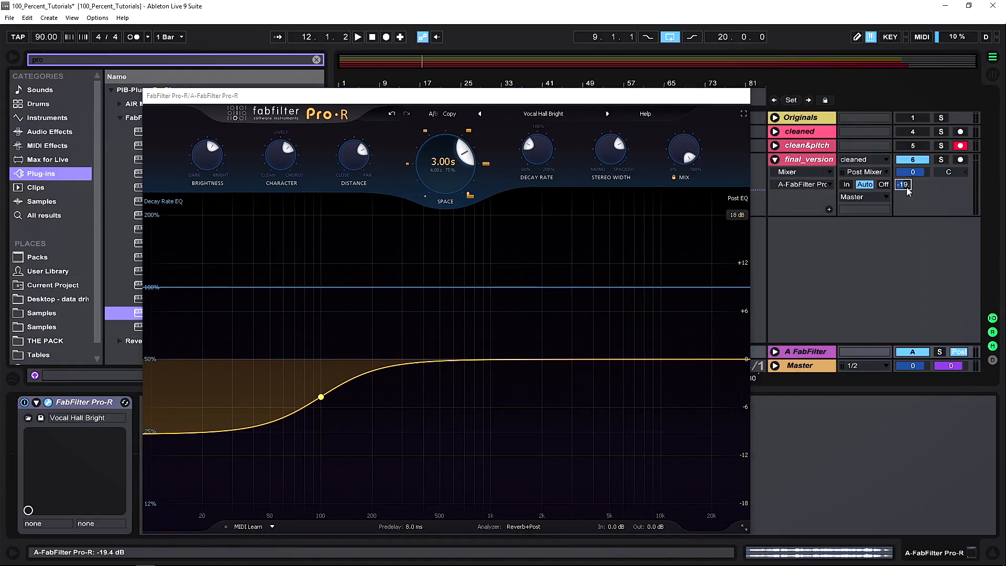
Step: Set final_version's send A to -16 and settle Pro-R on the Vocal Gold Room preset
click(357, 37)
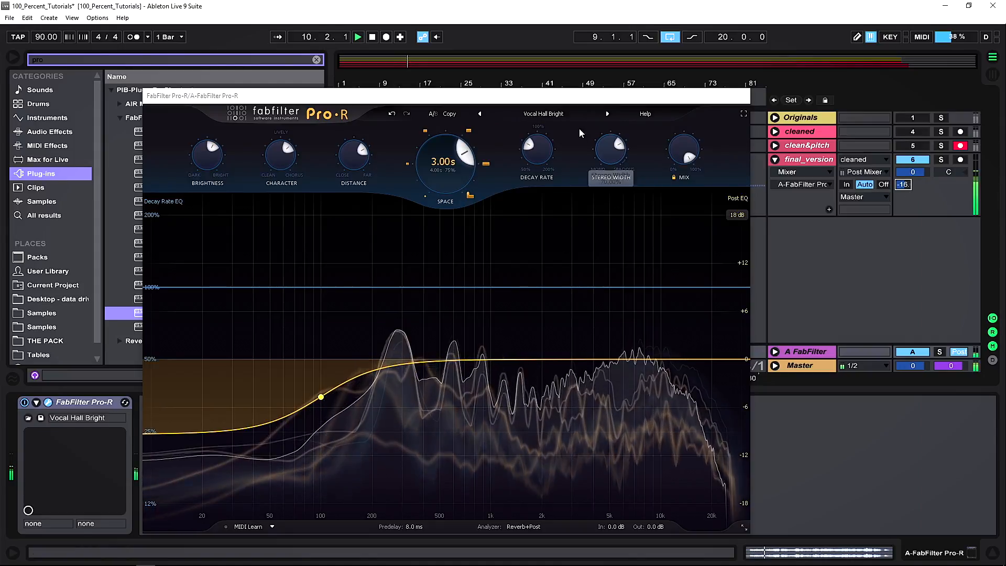
click(481, 114)
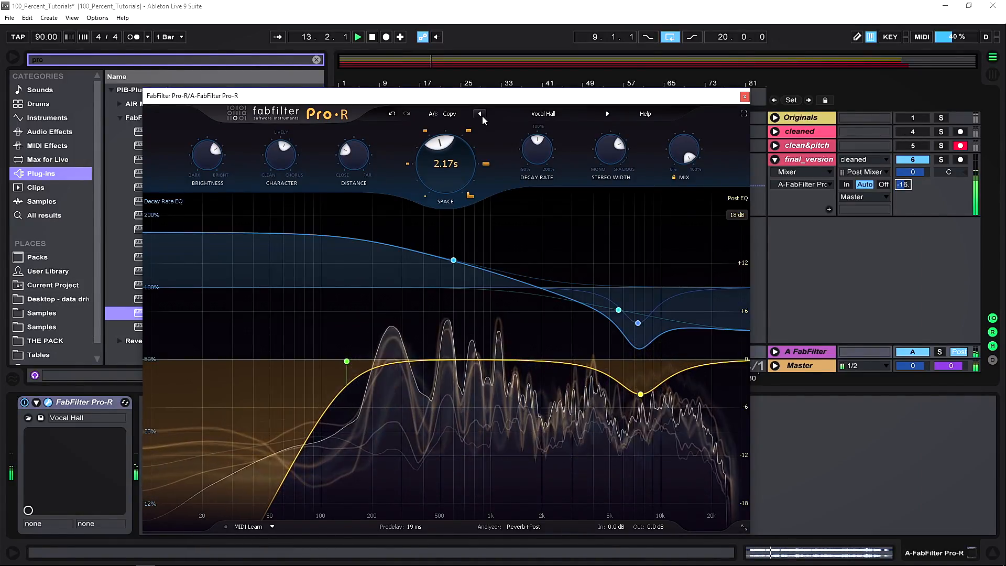
click(542, 114)
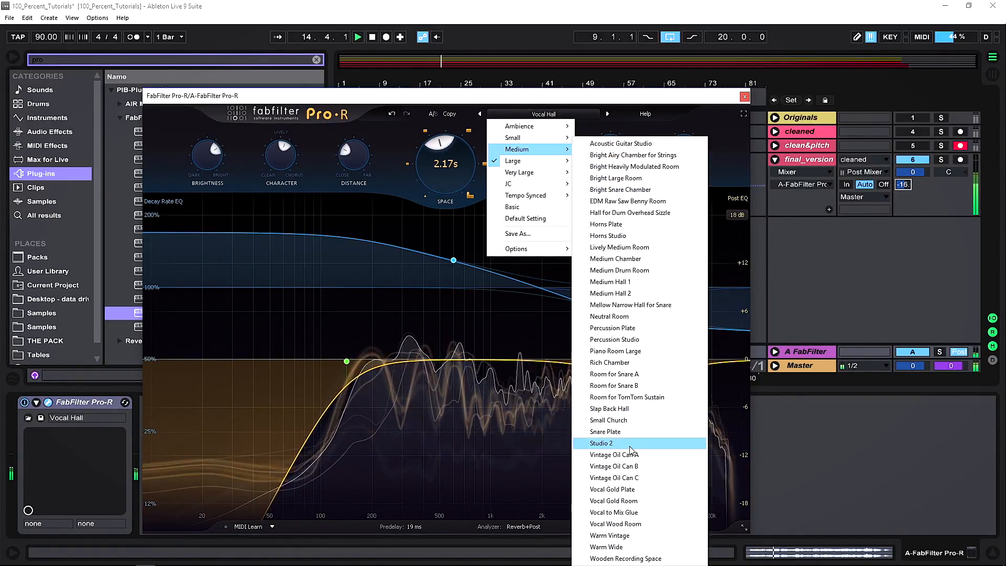
click(613, 523)
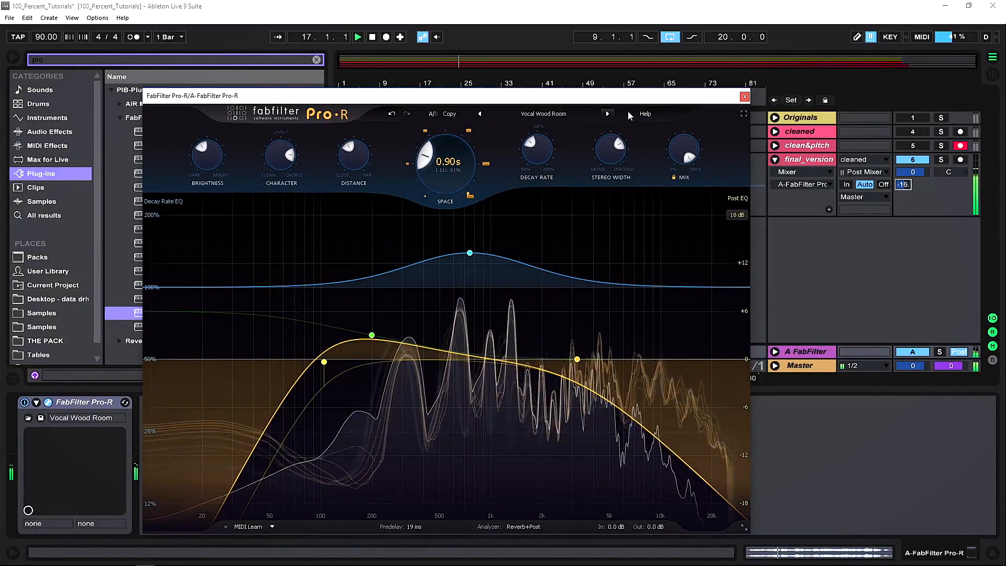
click(543, 113)
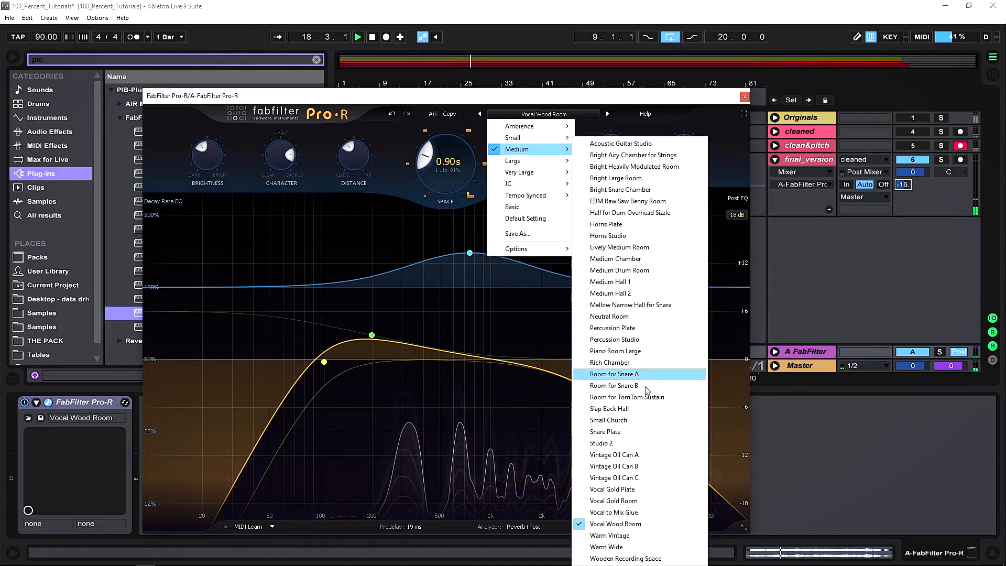
click(613, 500)
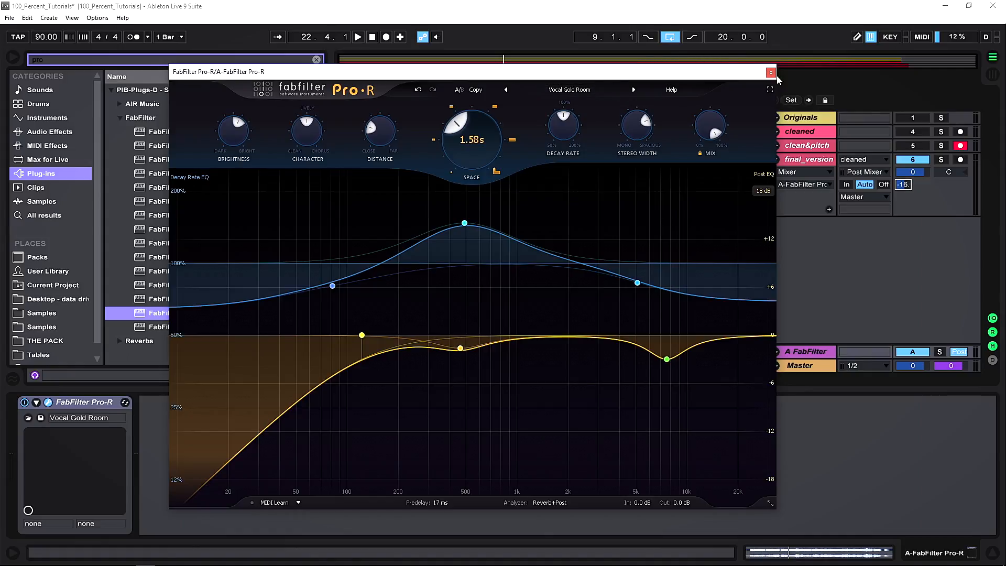
Step: Close Pro-R, unfold the Originals group and solo the raw vox track
click(770, 72)
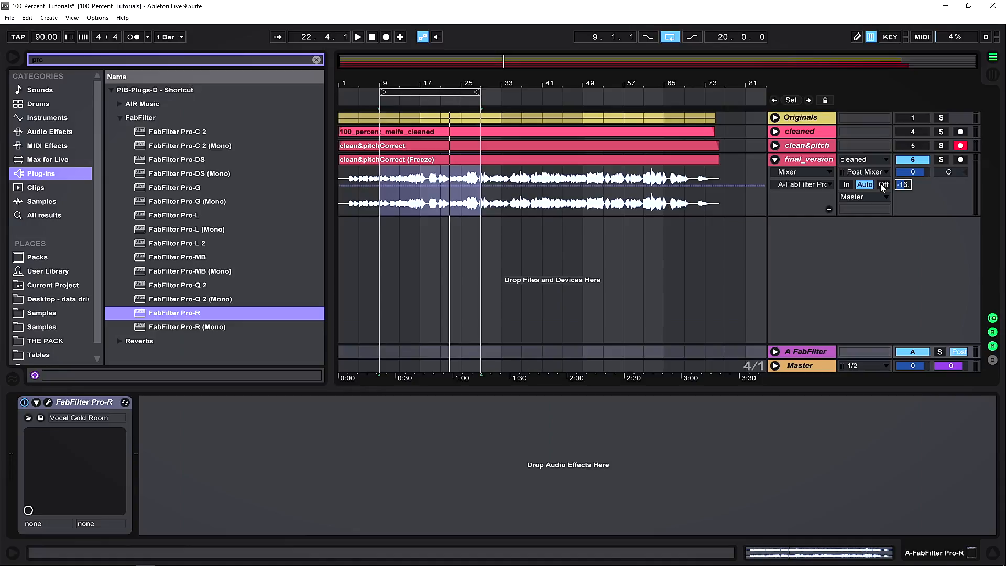
click(774, 117)
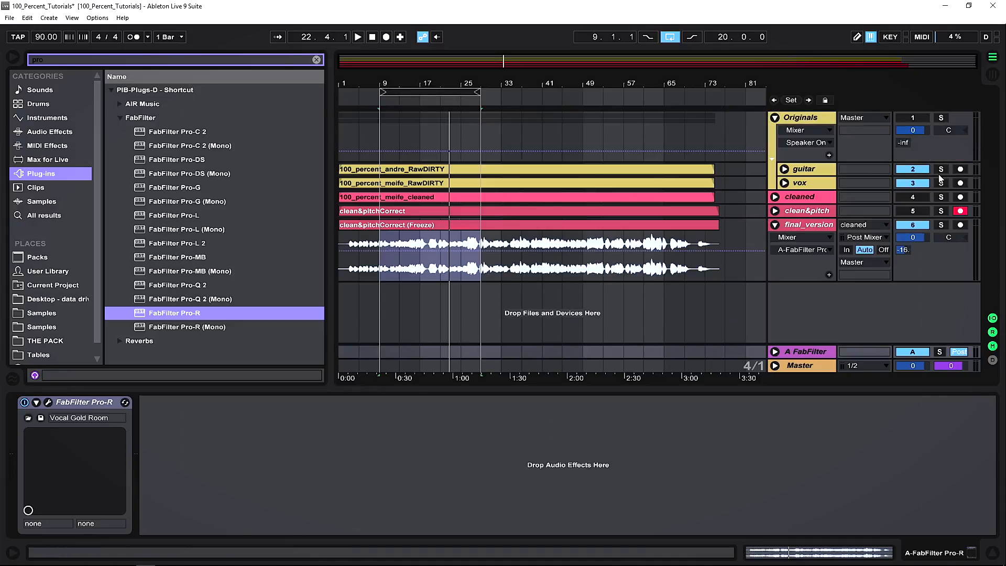
click(357, 37)
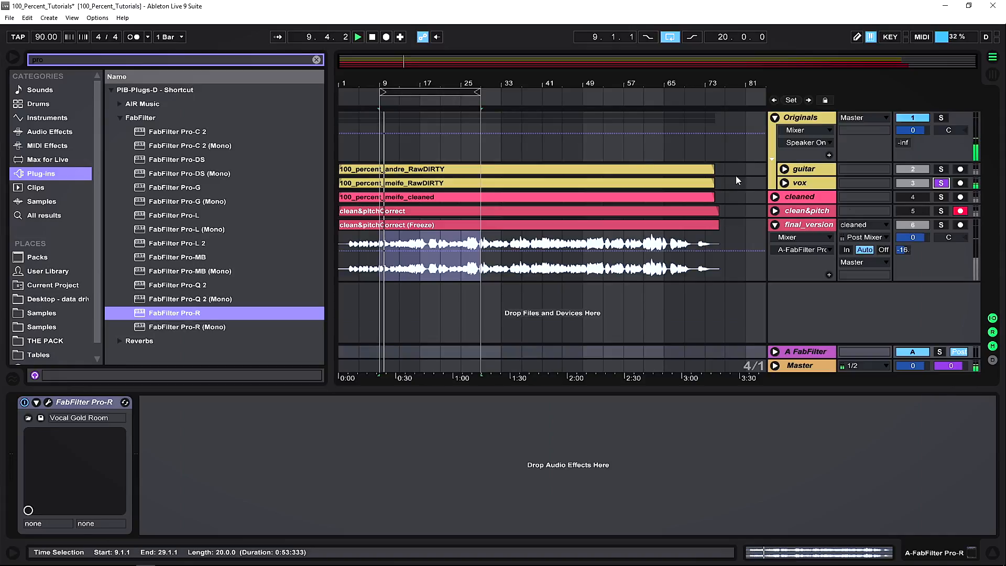
Step: A/B solo between vox and final_version, and trim final_version's send A to -18
click(940, 225)
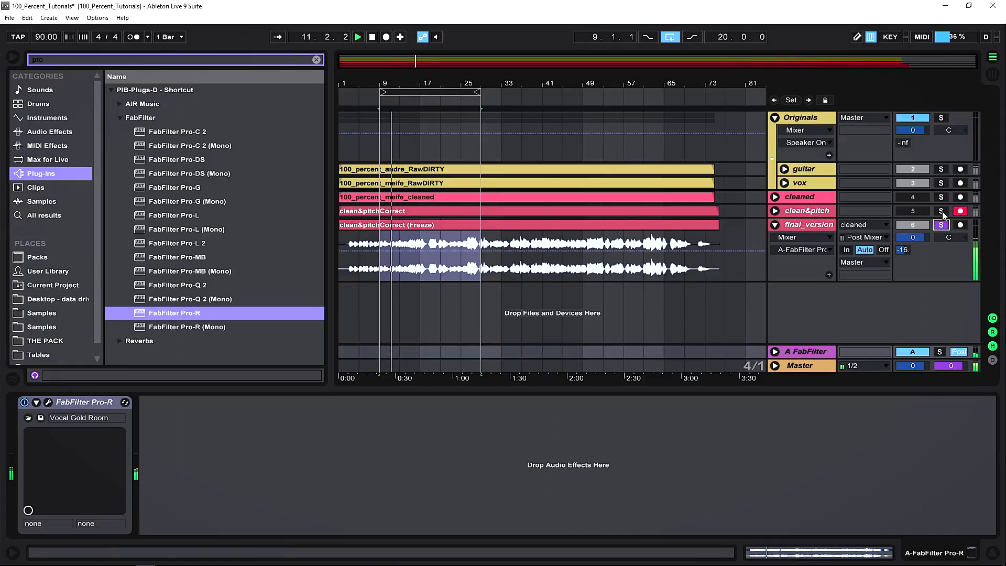
click(940, 183)
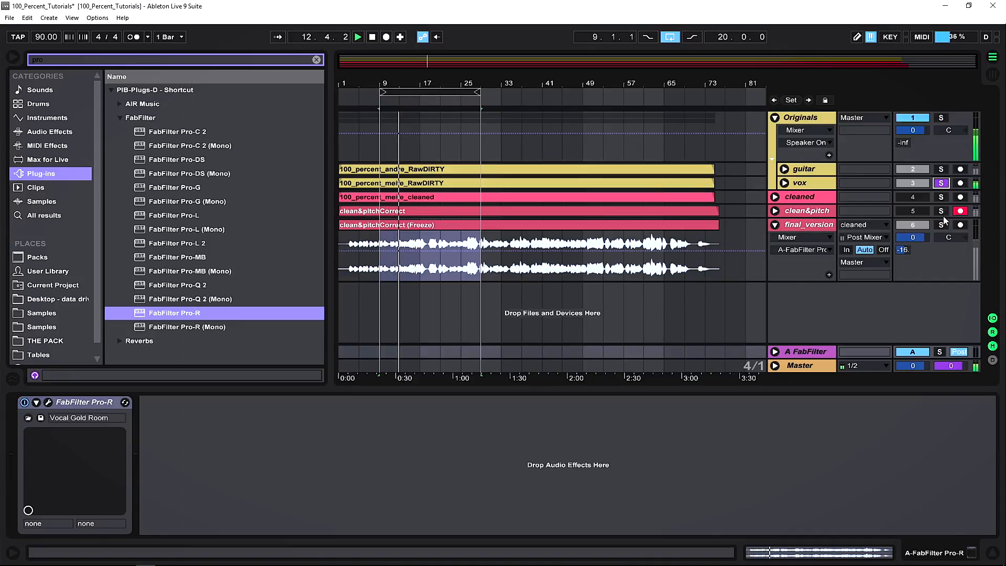
click(940, 224)
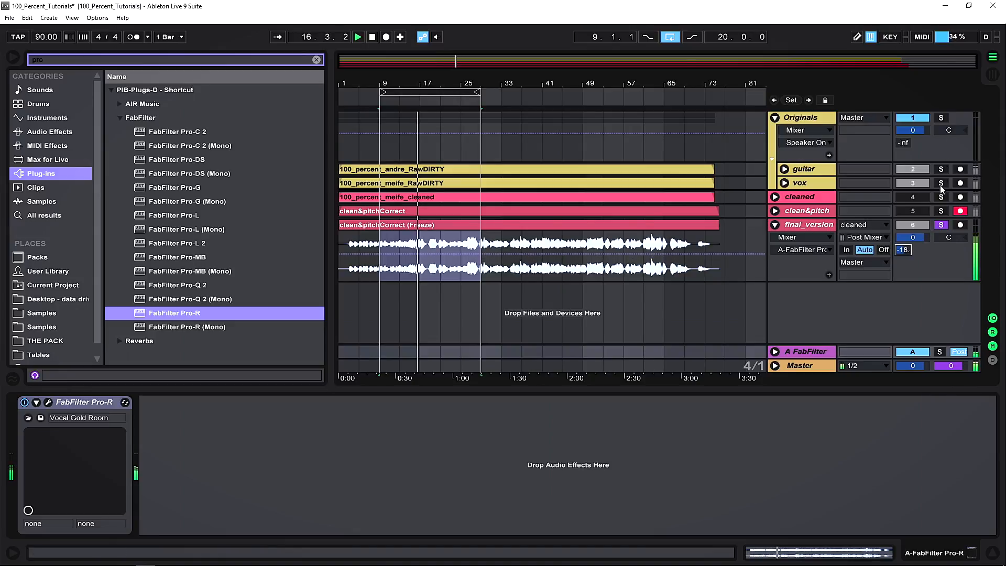
click(941, 182)
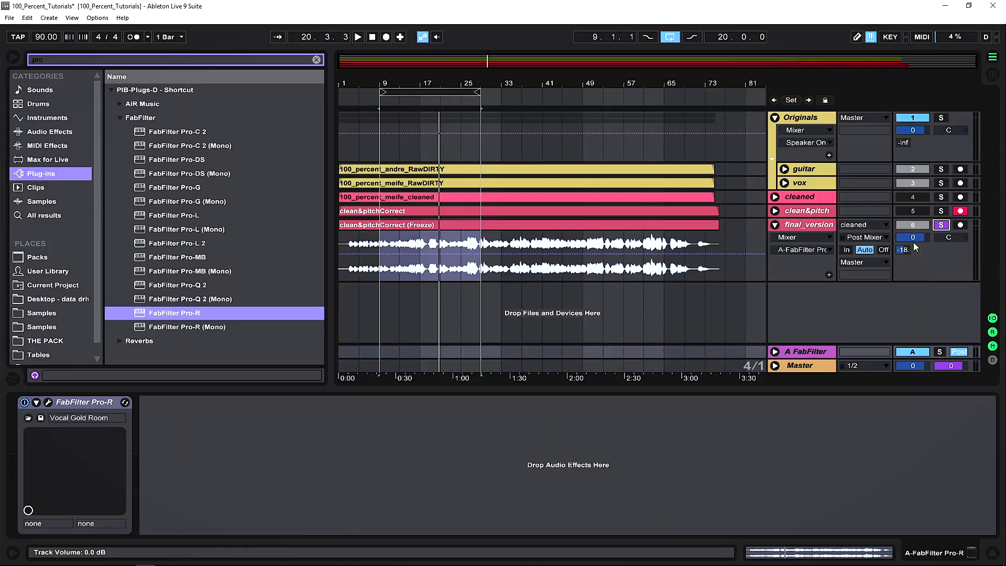
mouse_move(842, 306)
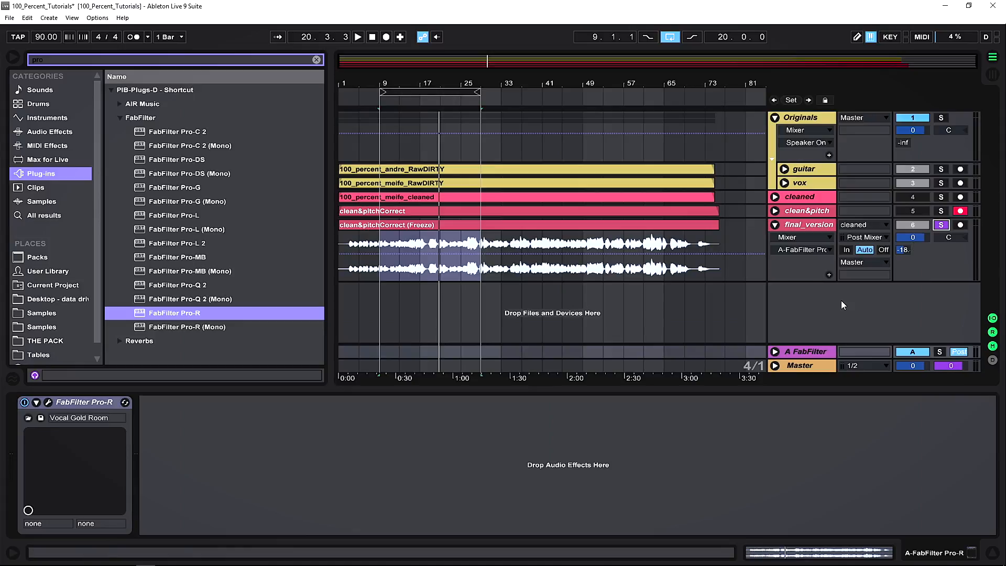